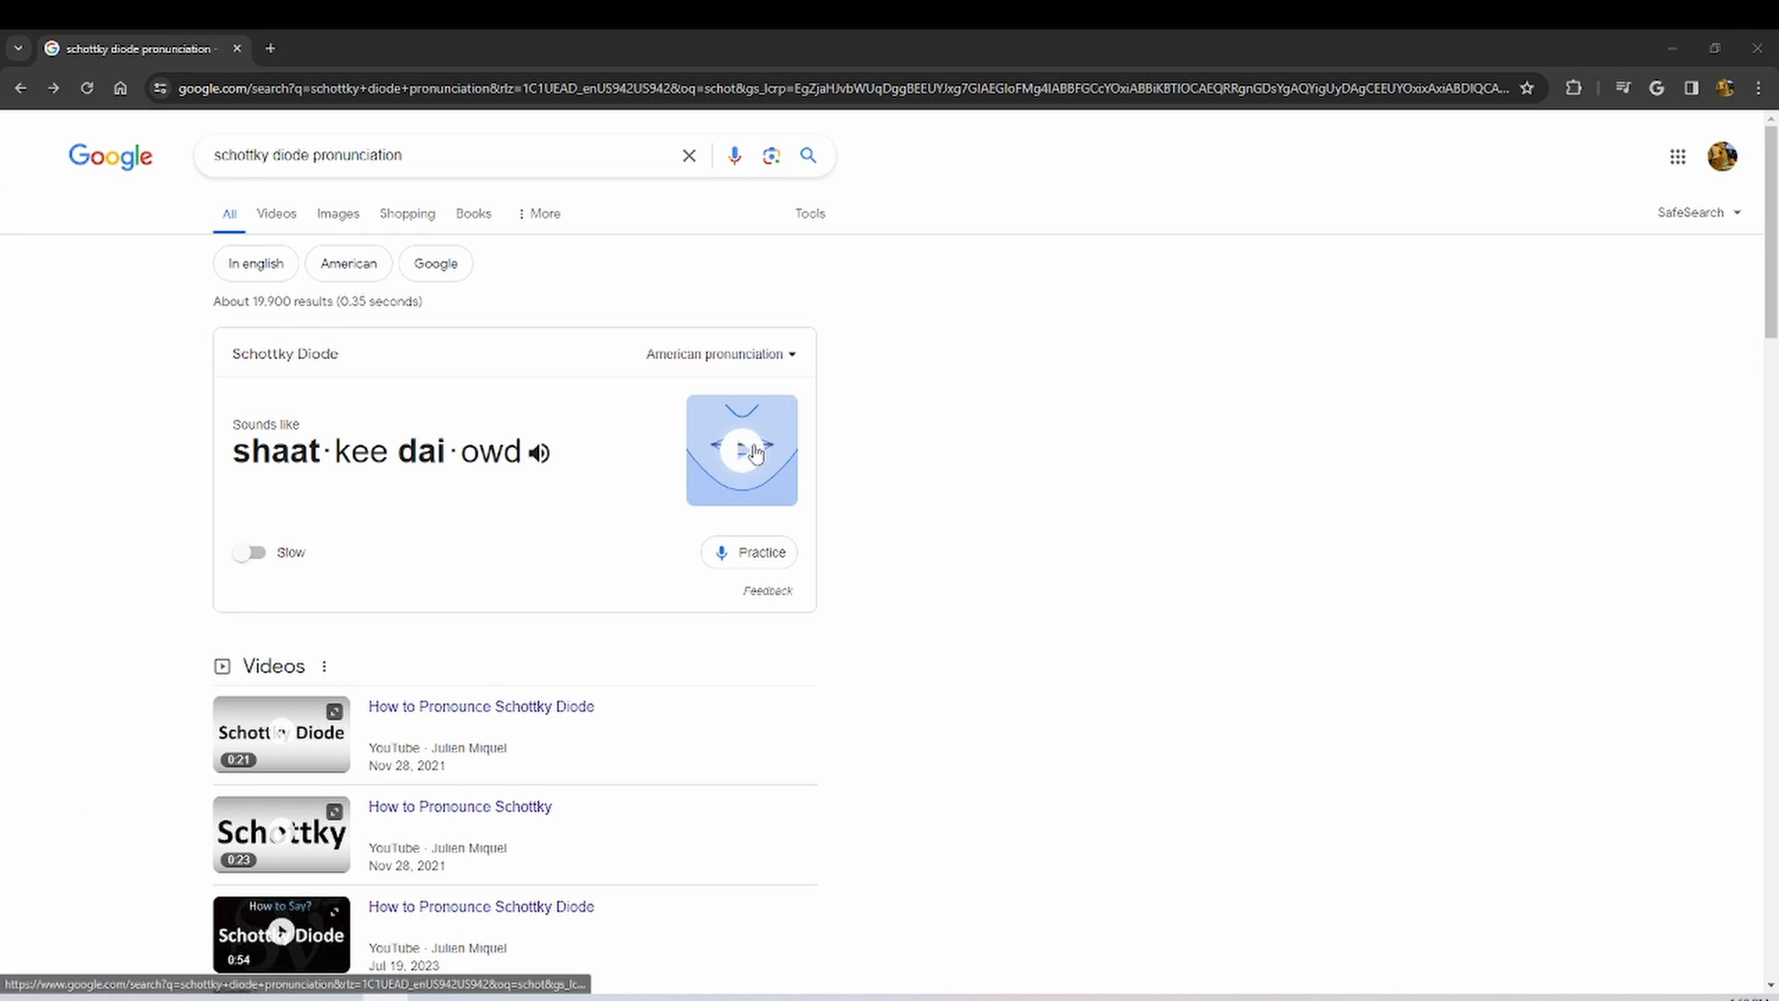
- Review the two-encoder interrupt sketch and reference page before uploading to the Uno
left_click(742, 449)
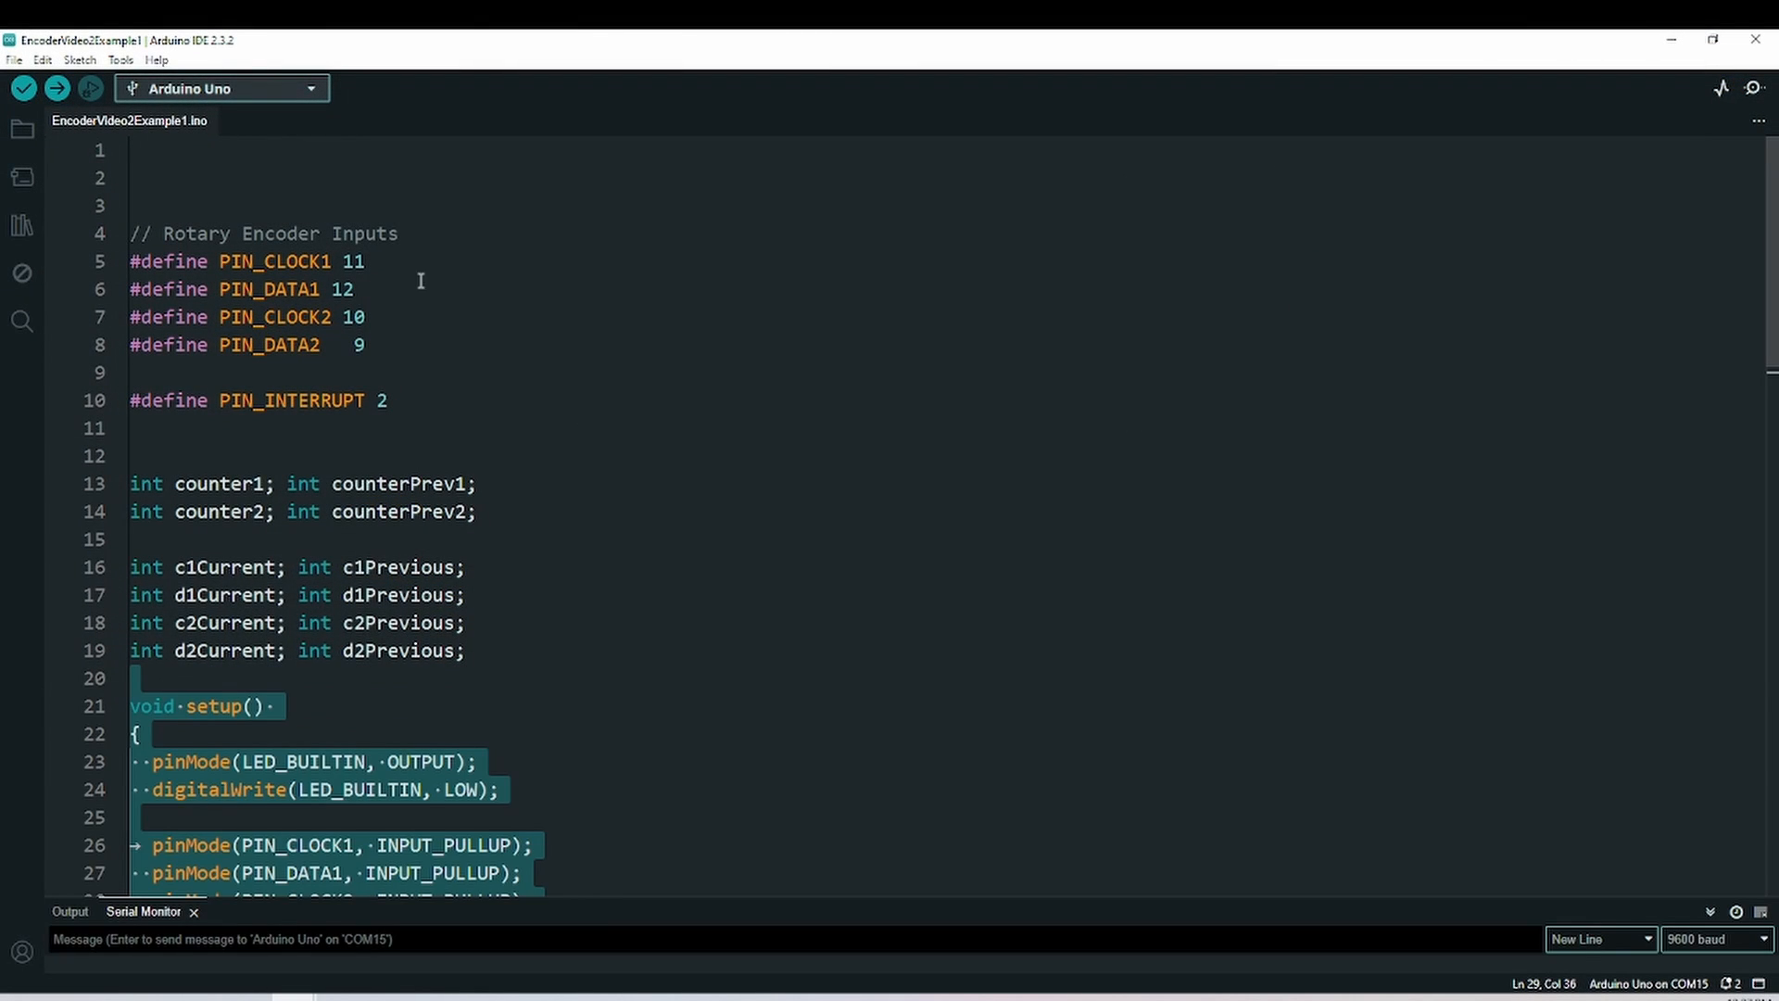
mouse_move(411, 345)
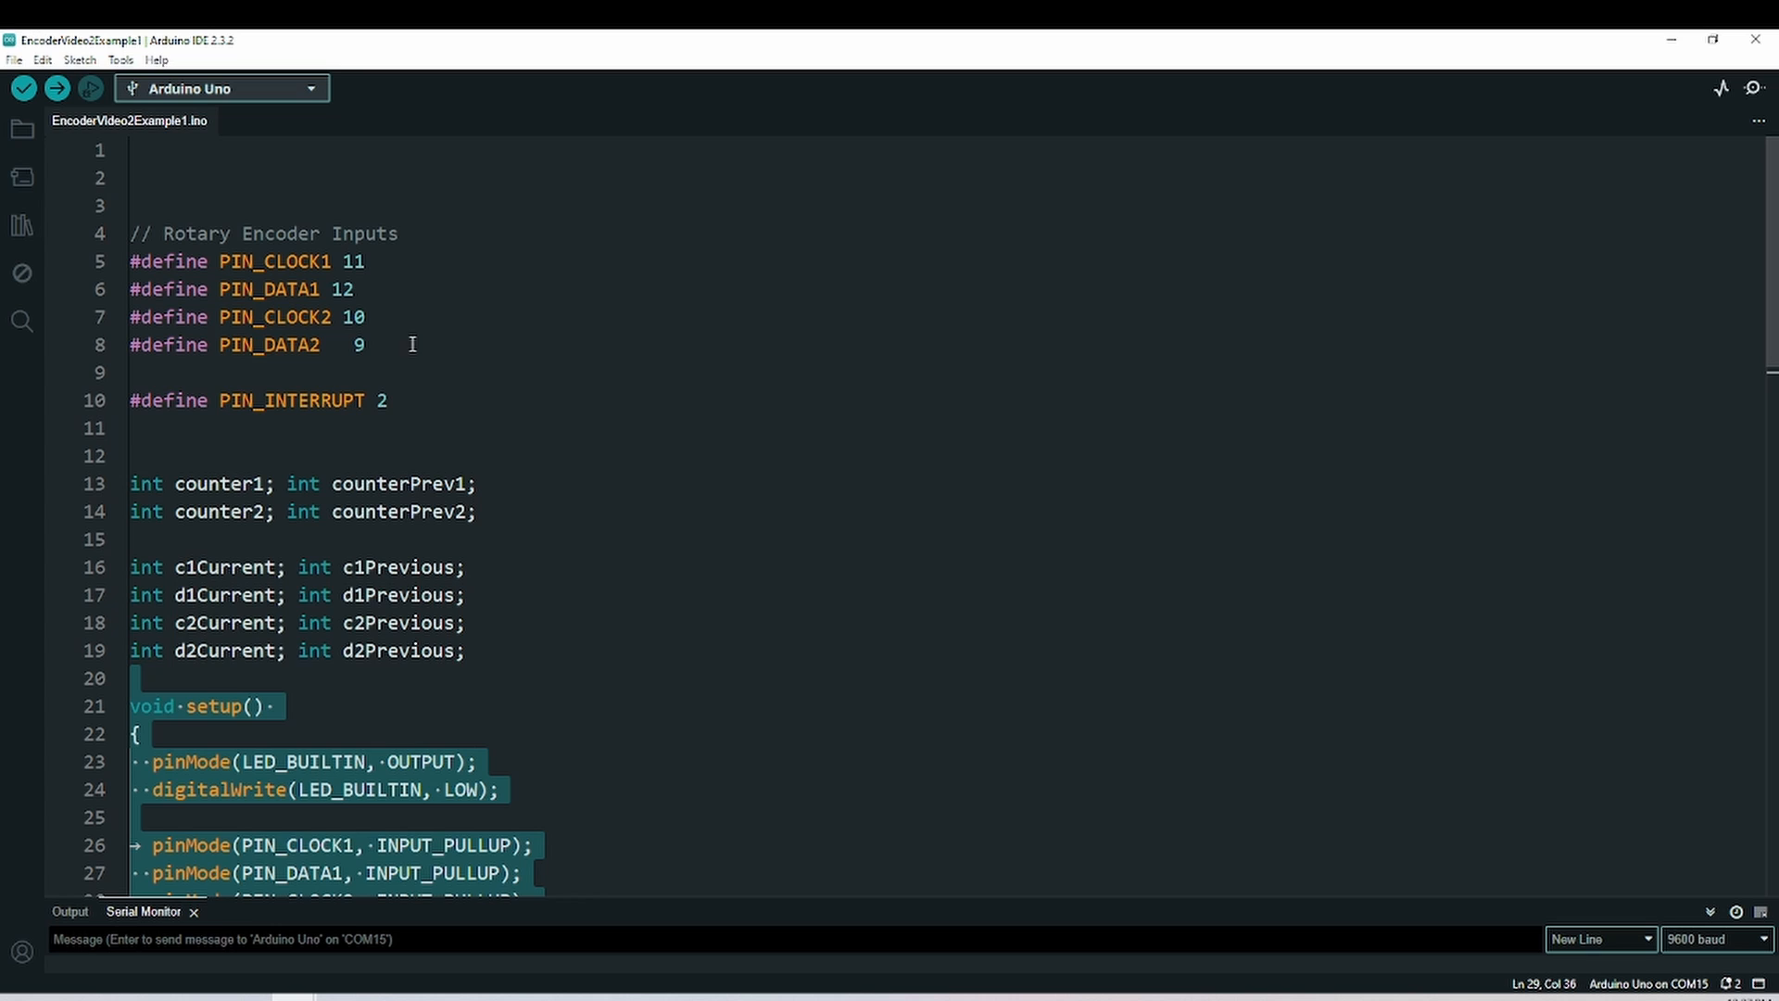
mouse_move(440, 414)
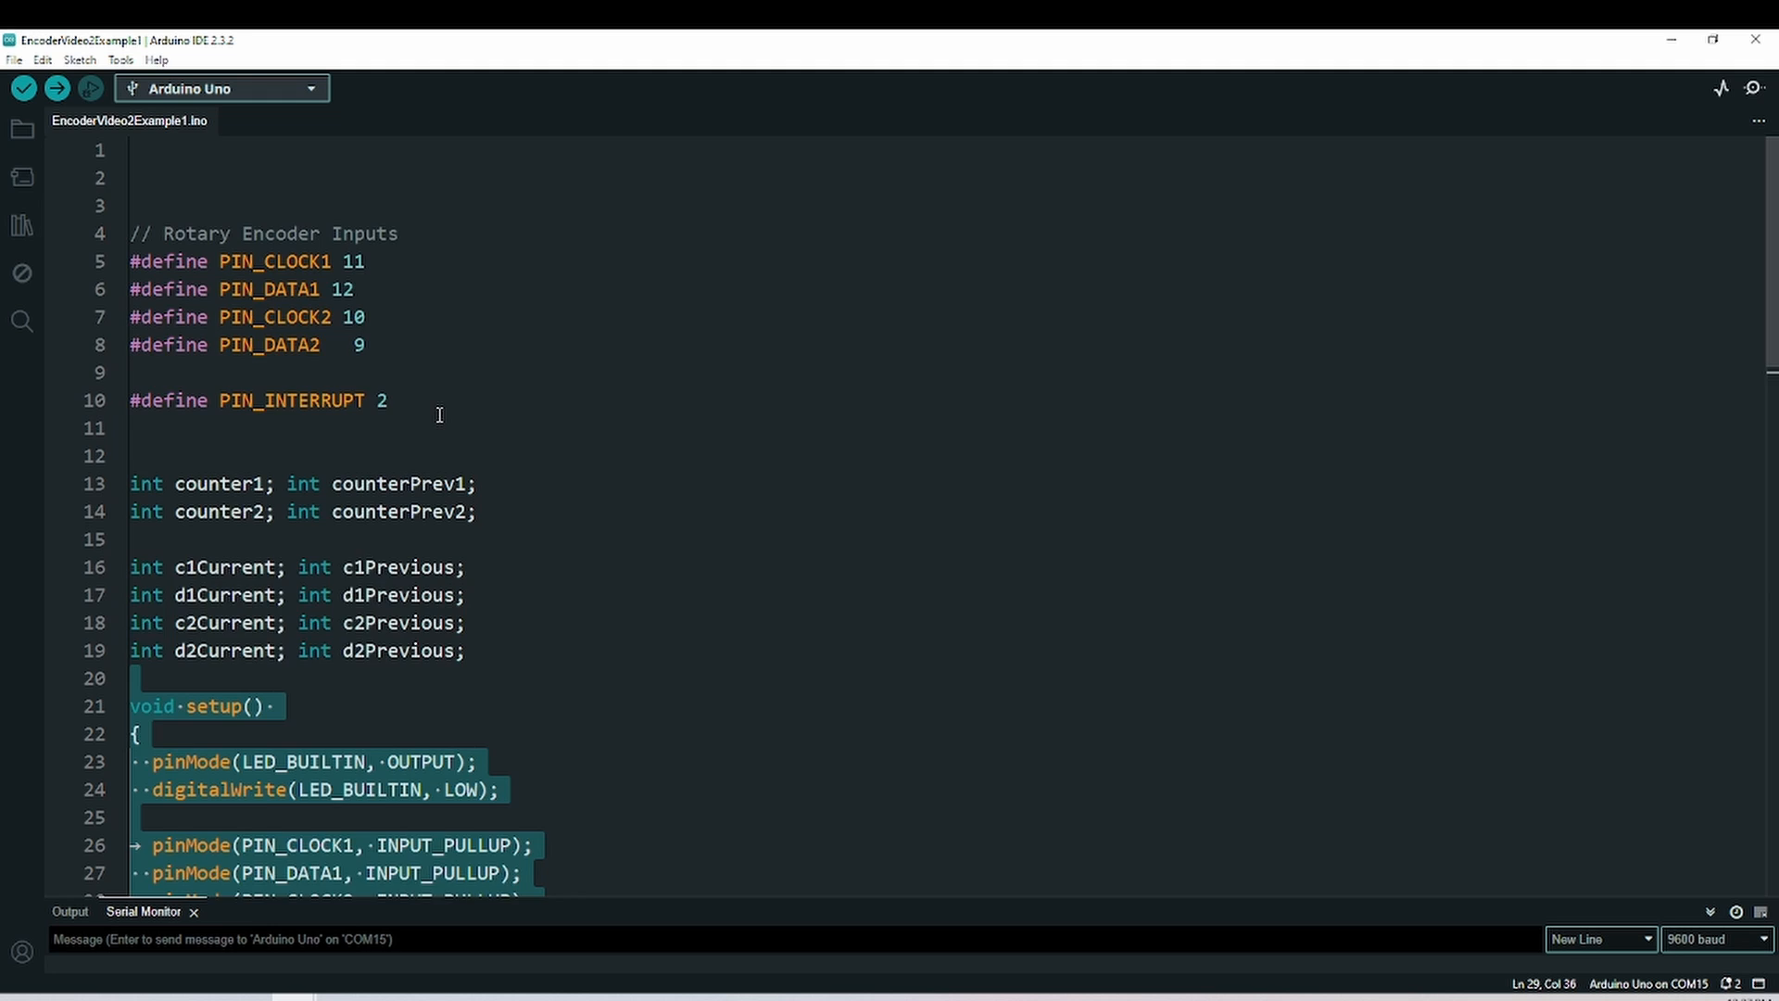
scroll("down", 3)
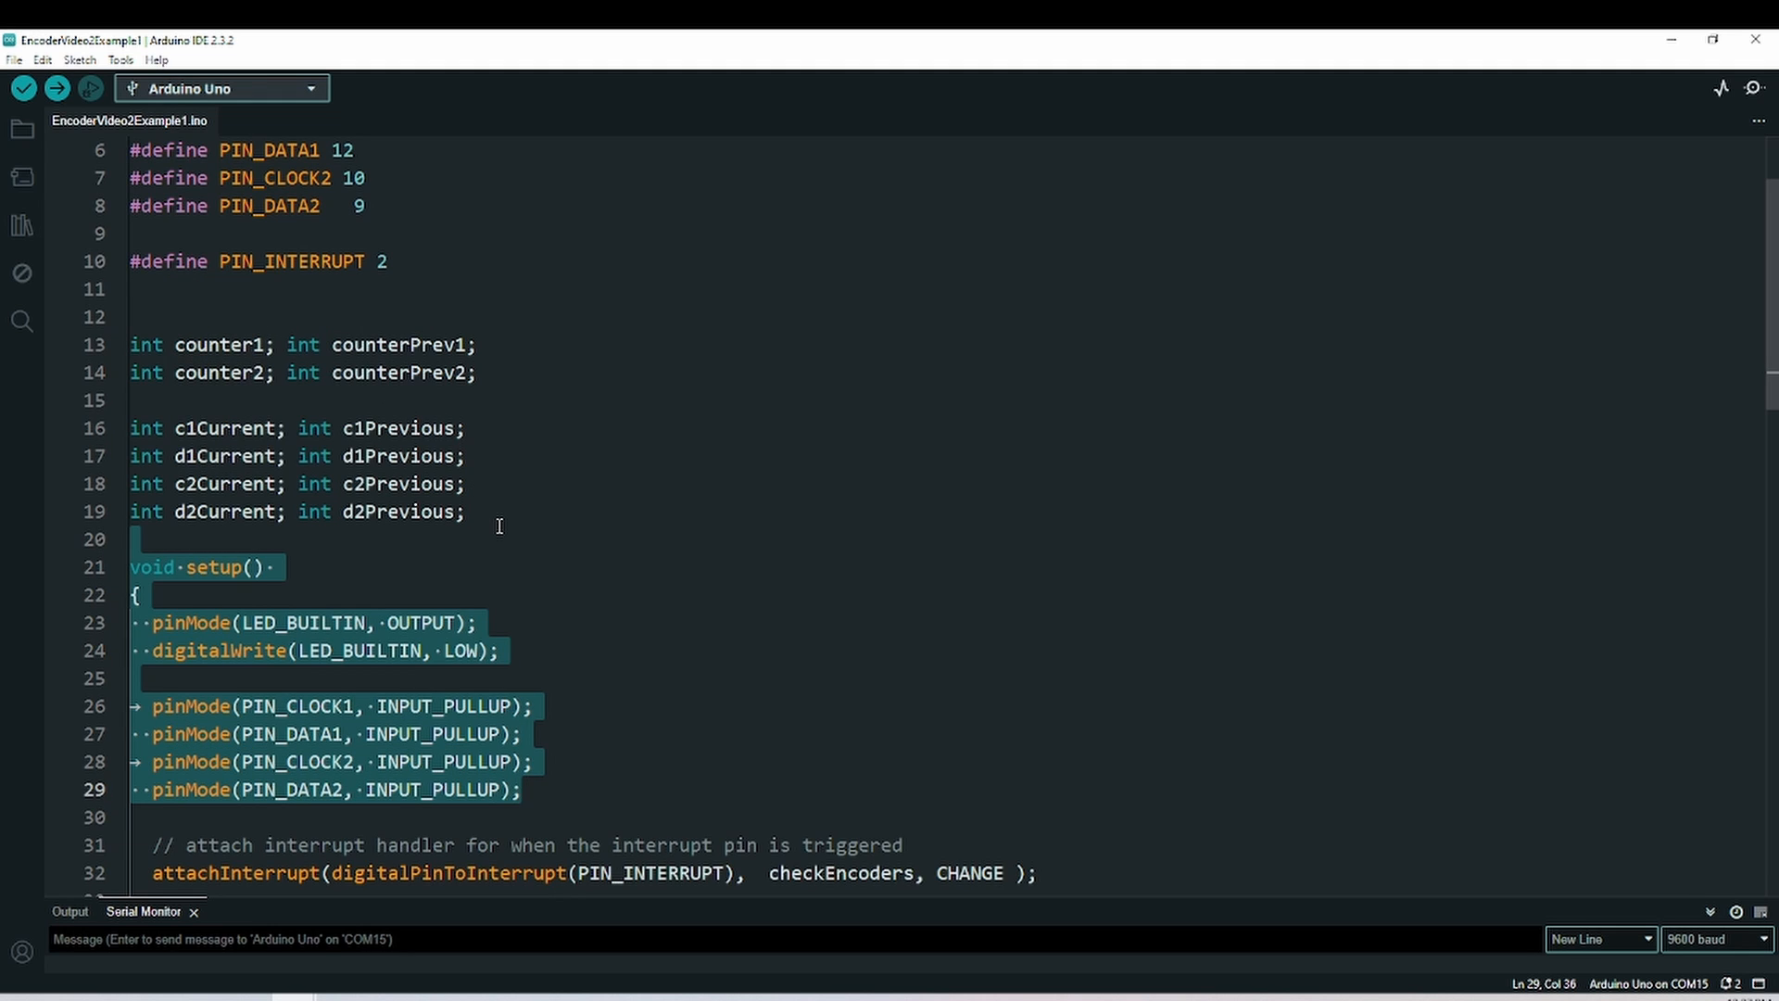
mouse_move(386, 337)
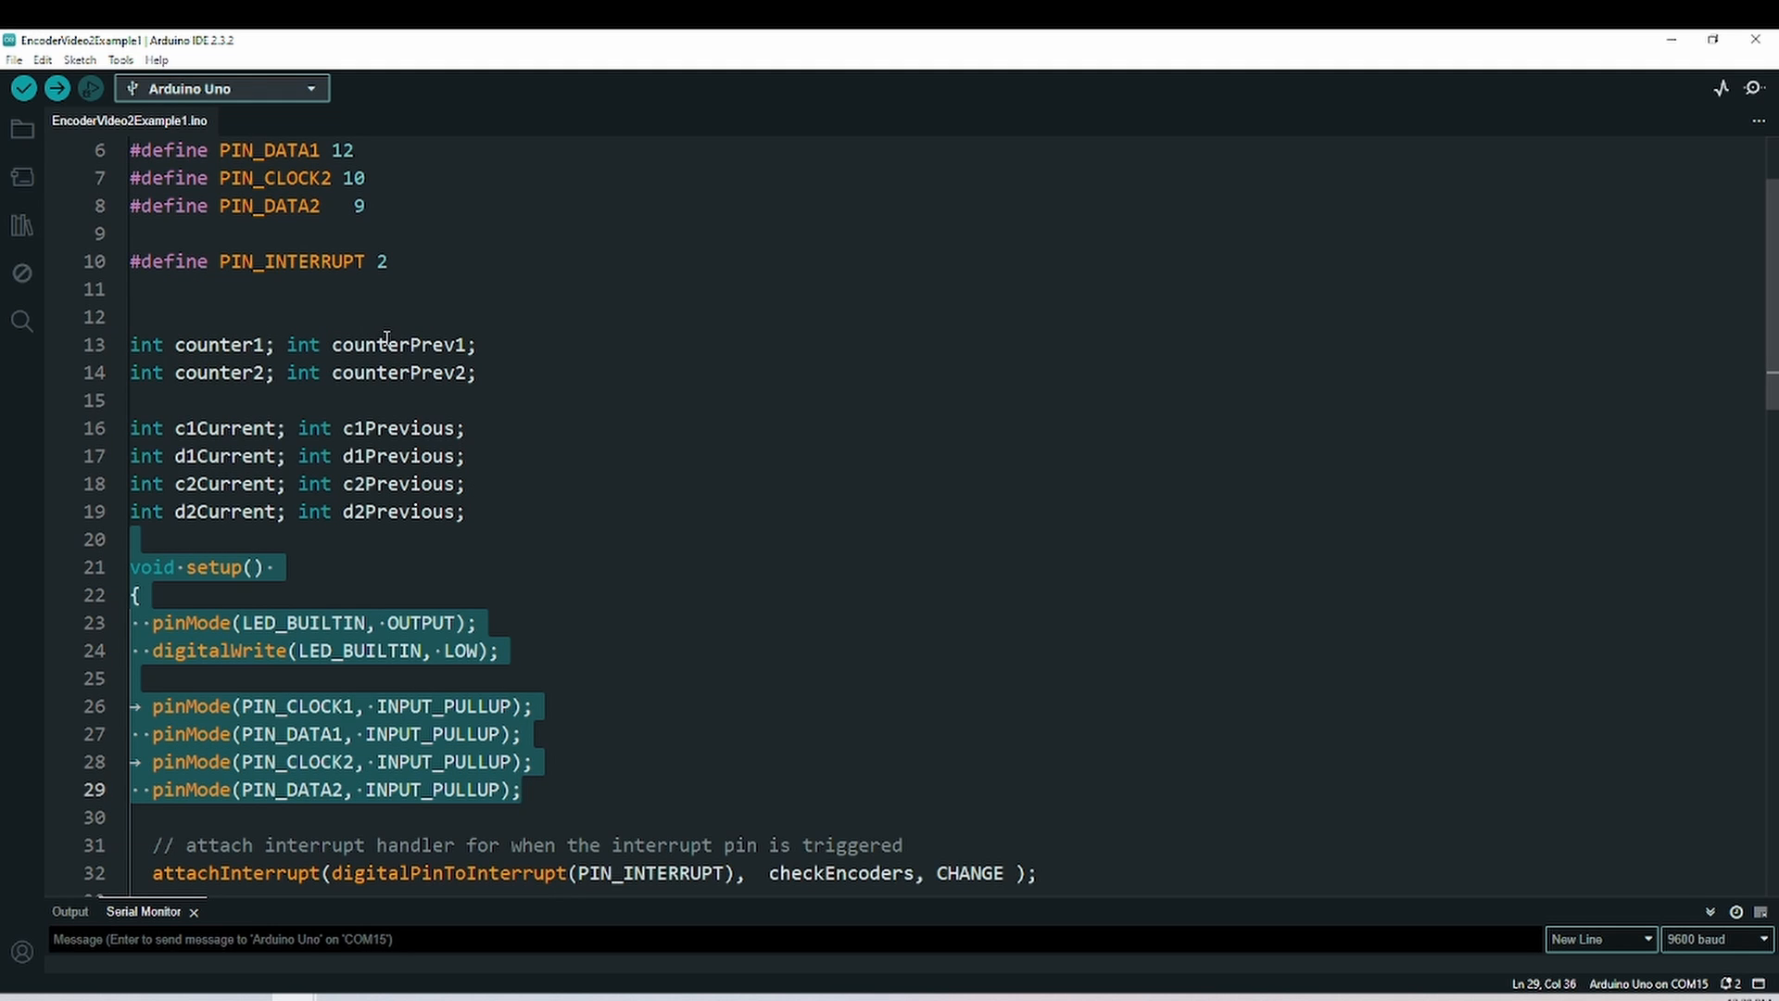
scroll("down", 3)
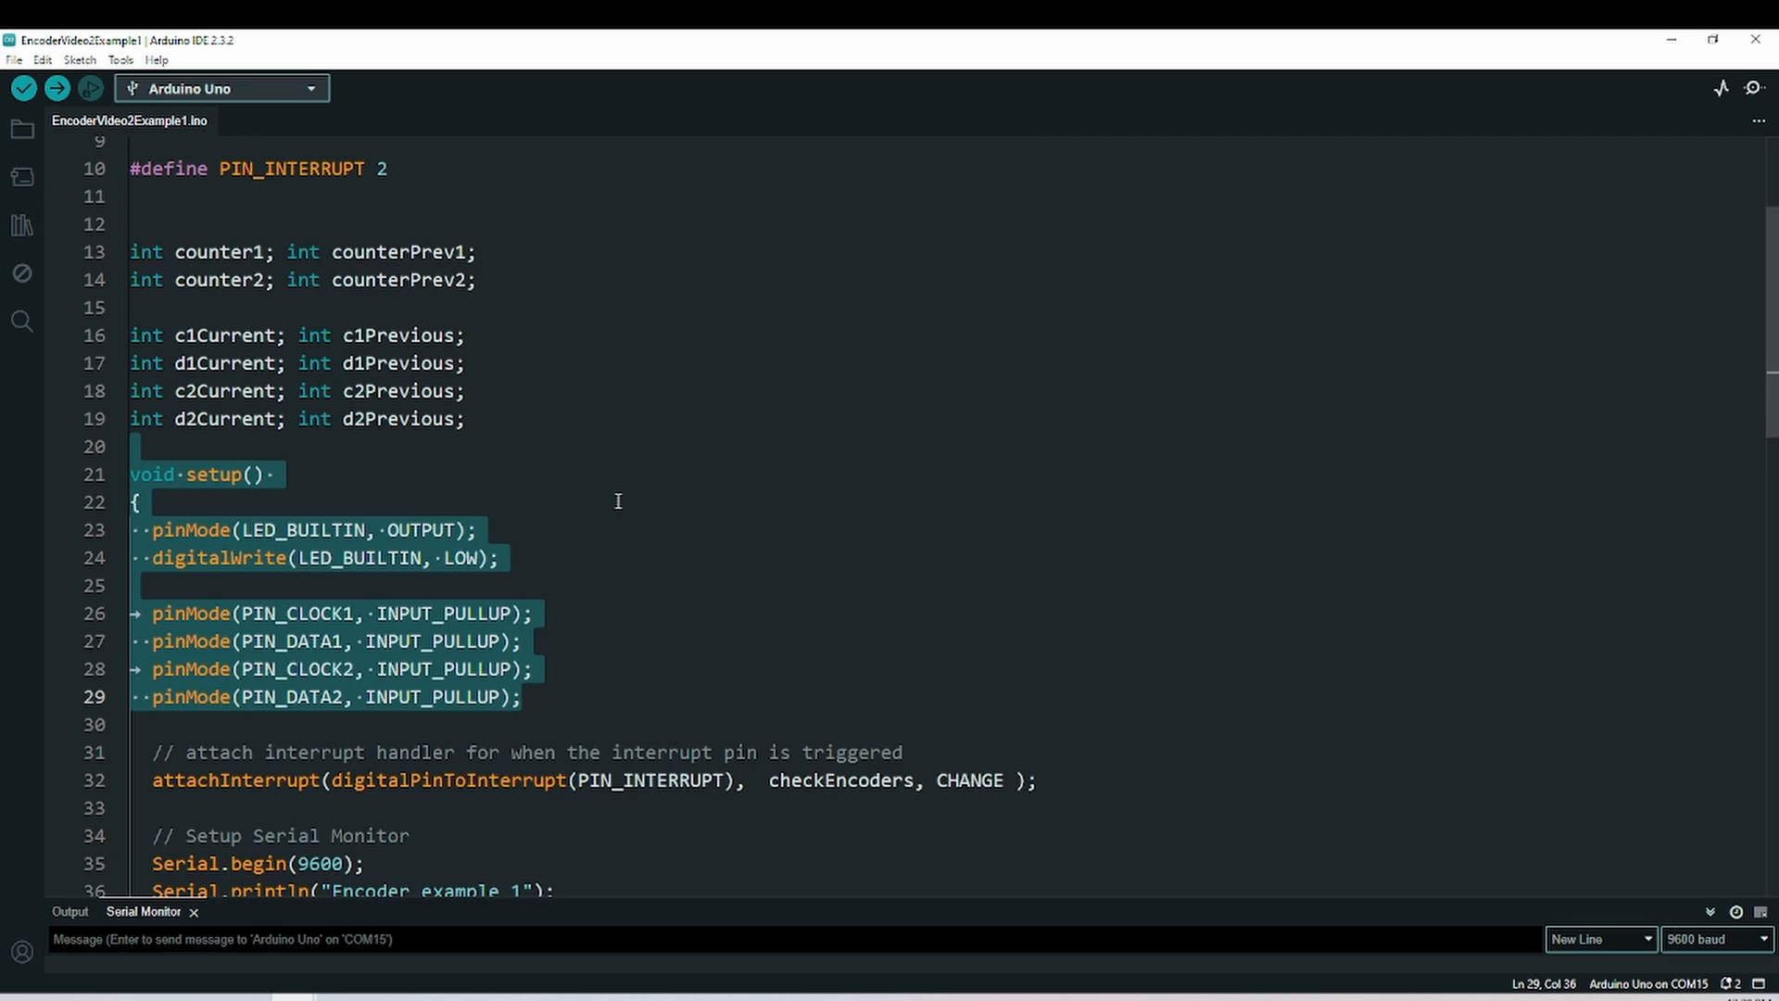
scroll("down", 3)
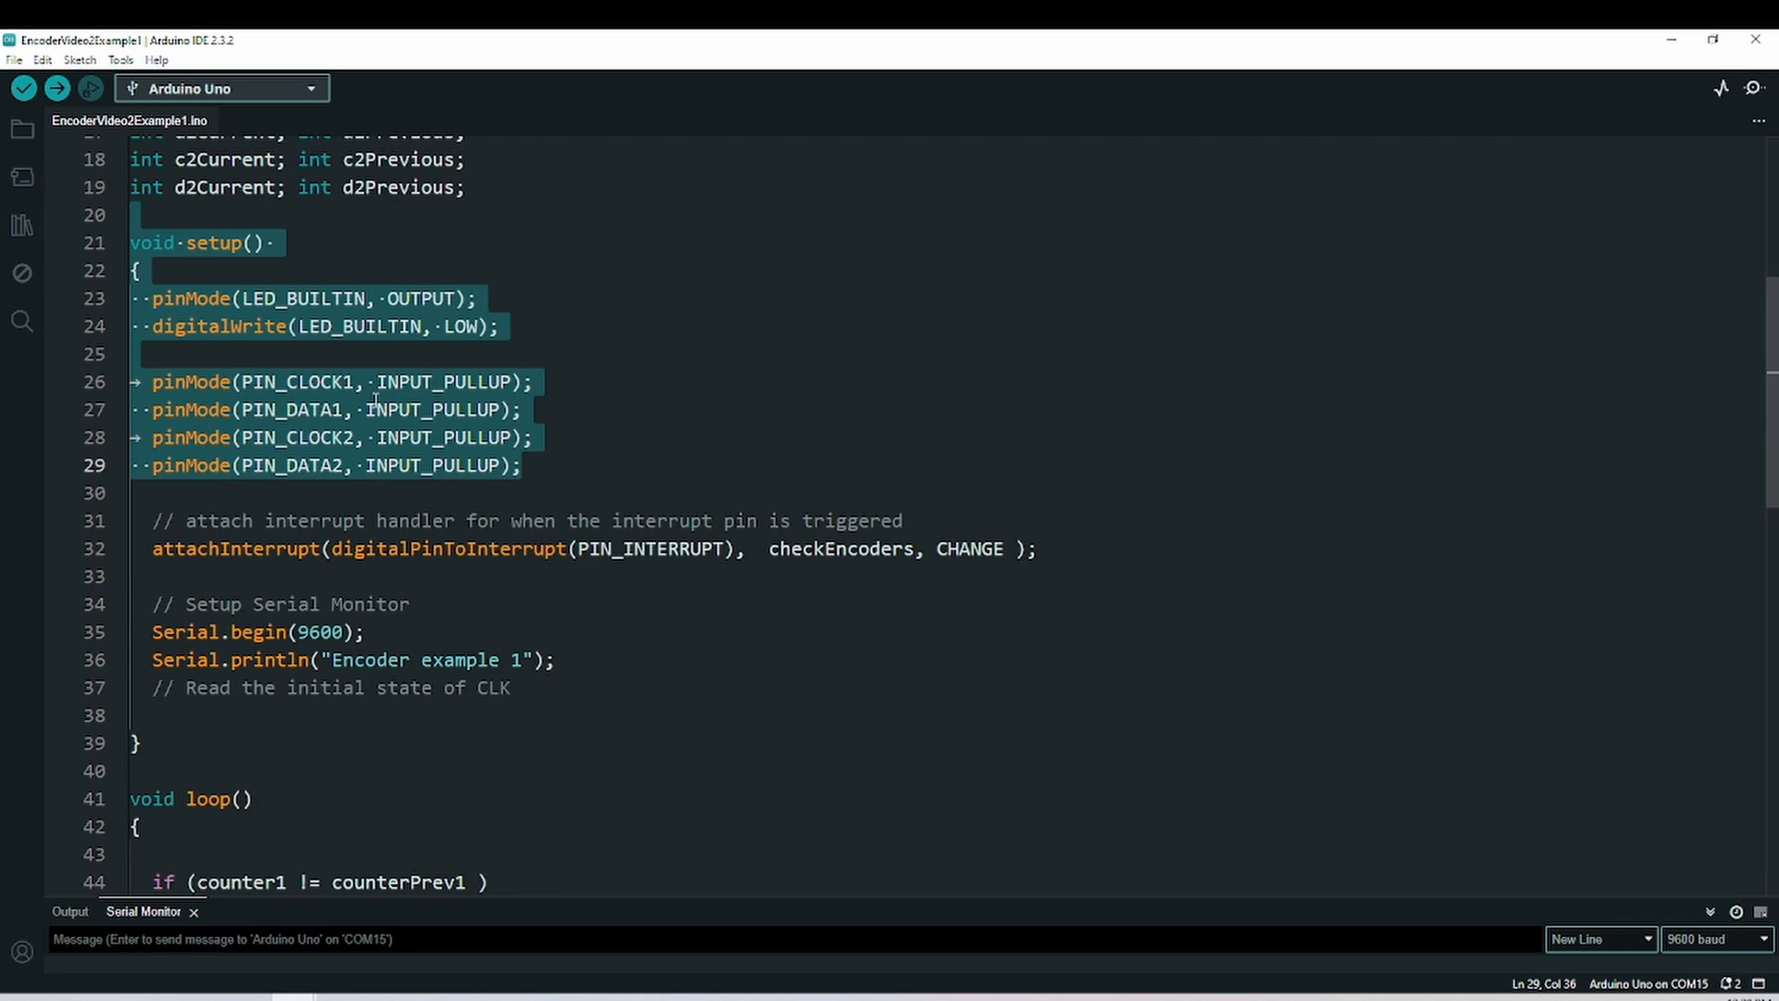
mouse_move(517, 385)
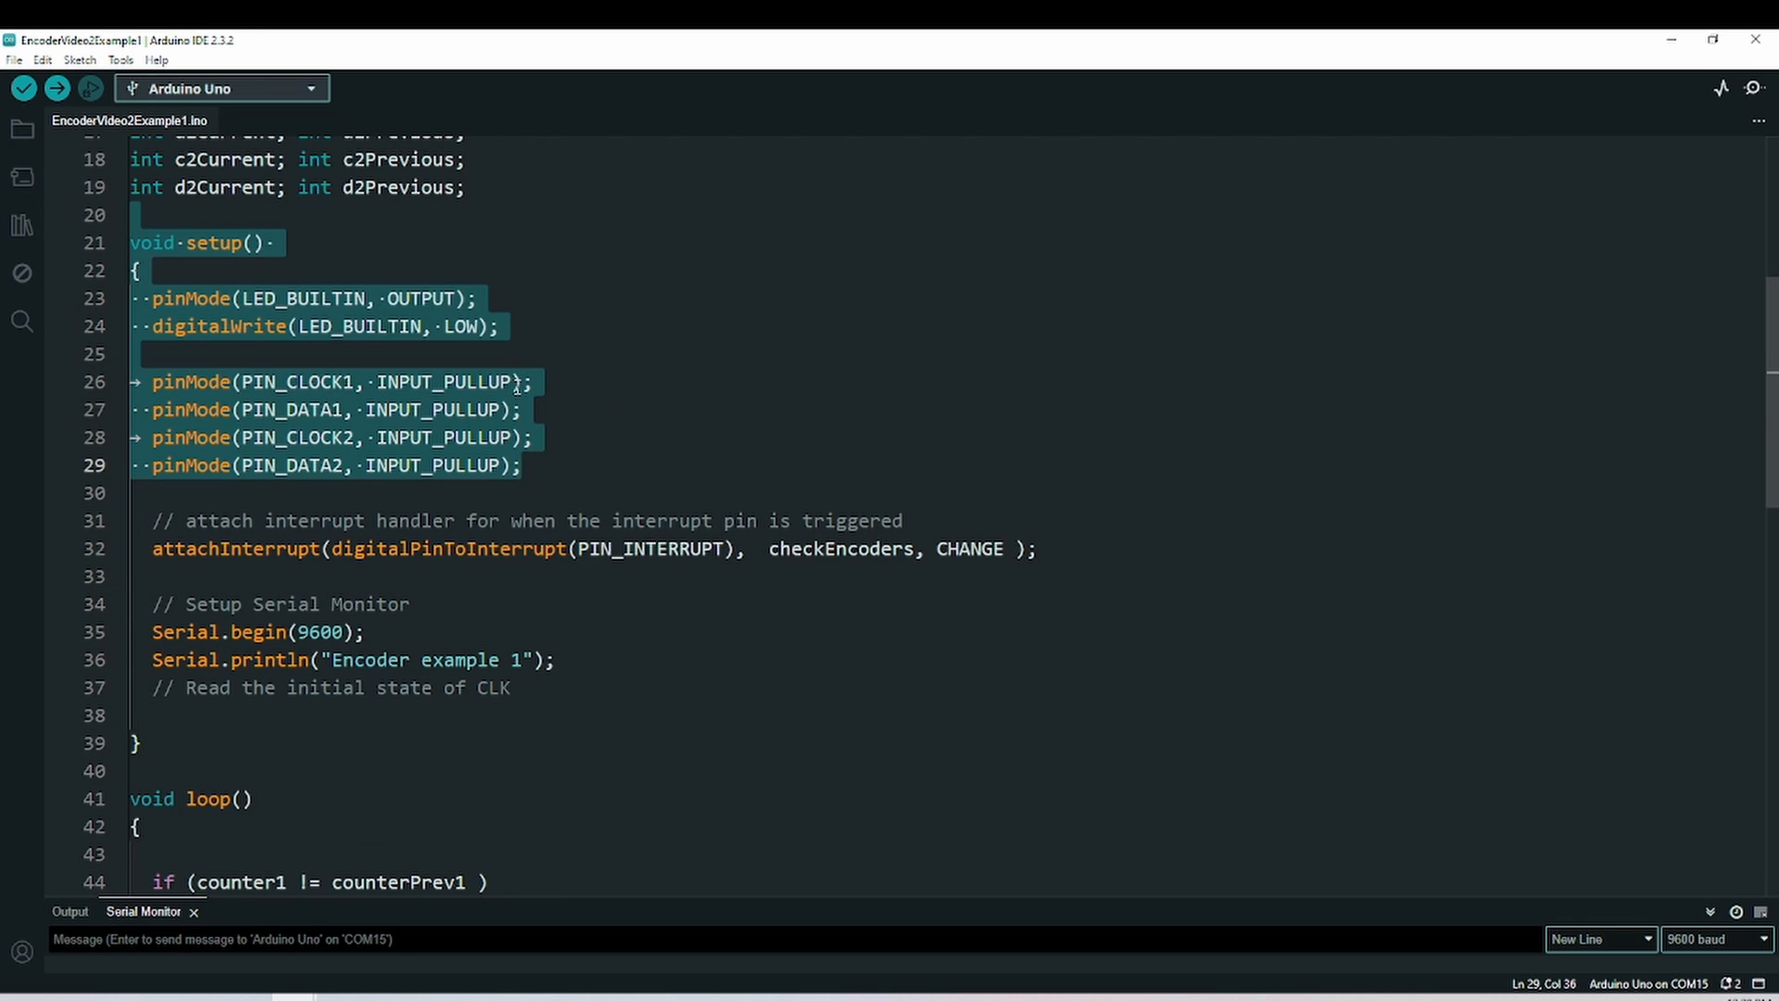
scroll("down", 3)
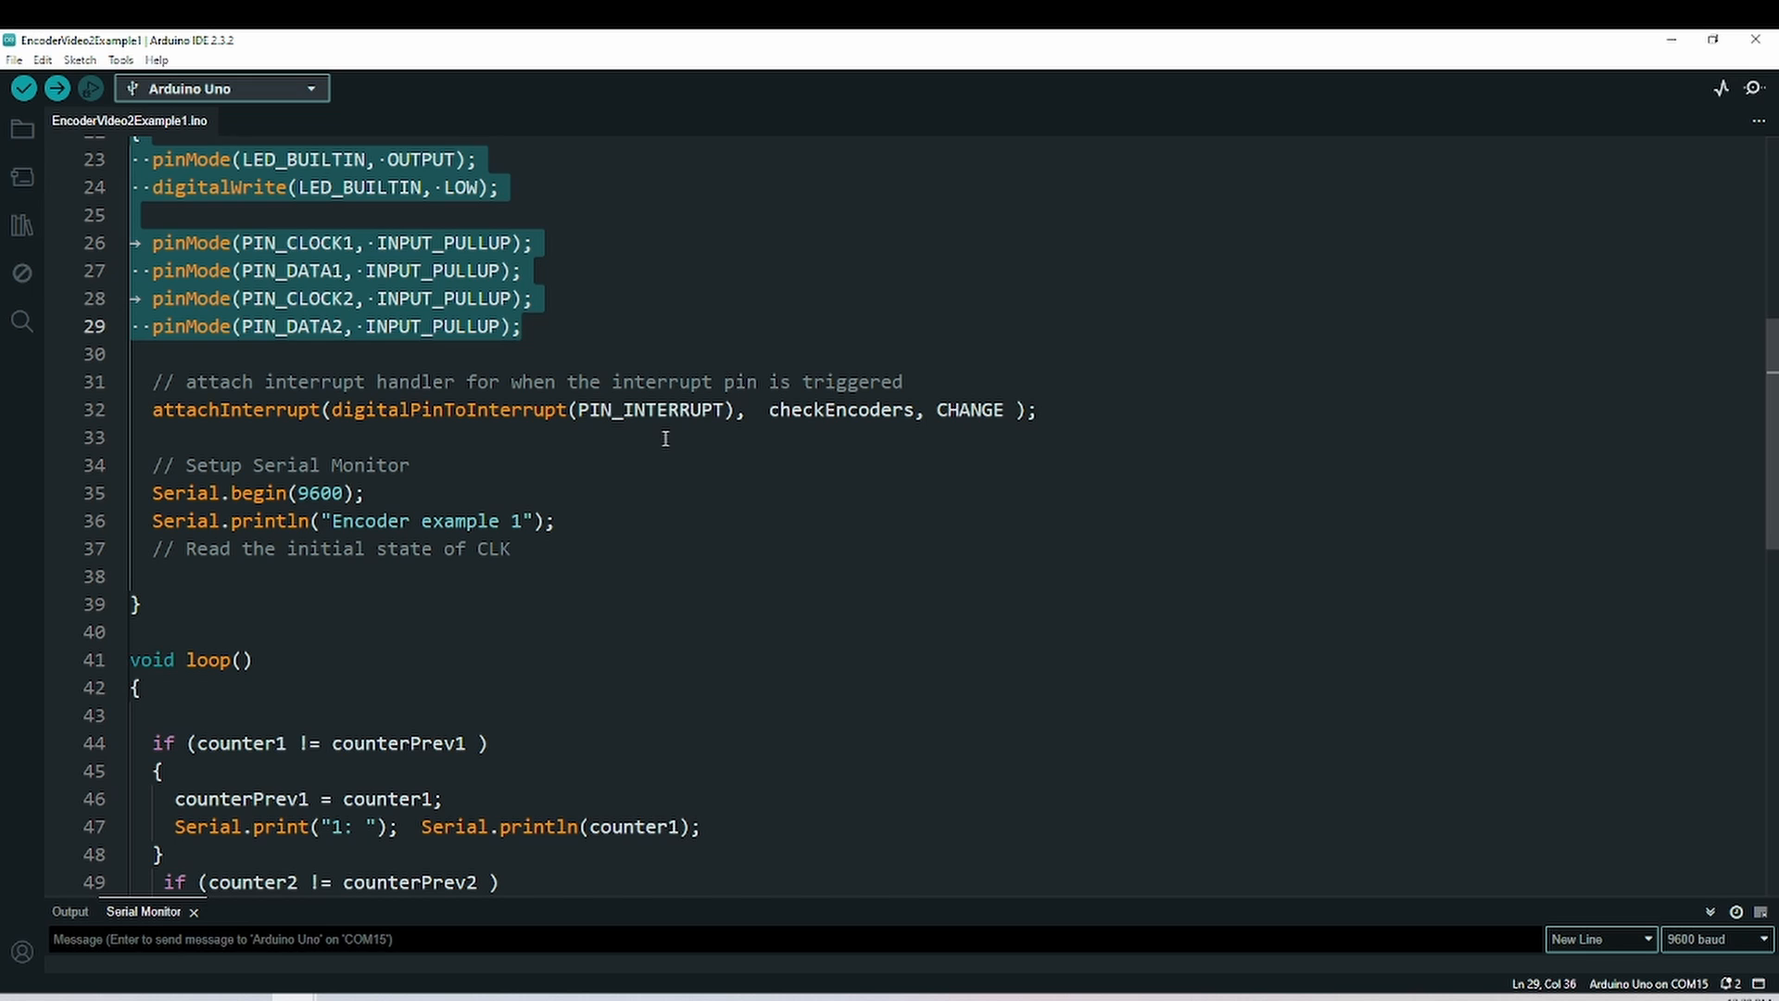
mouse_move(775, 436)
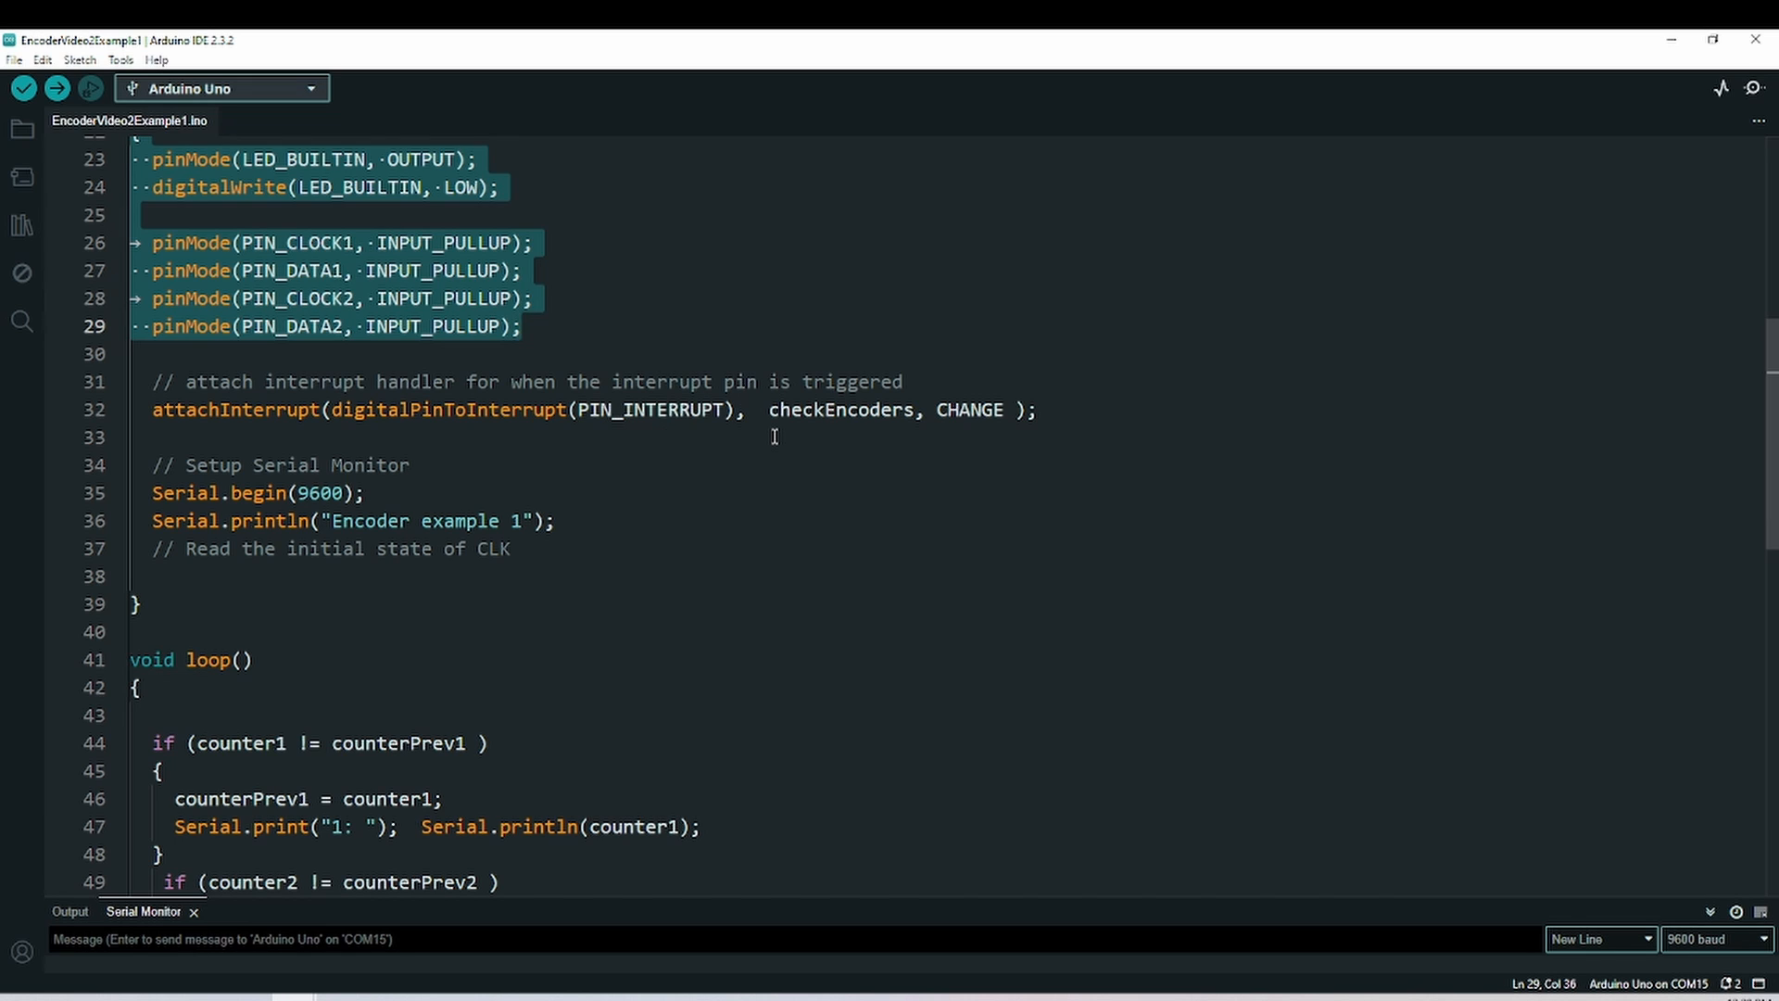
mouse_move(936, 435)
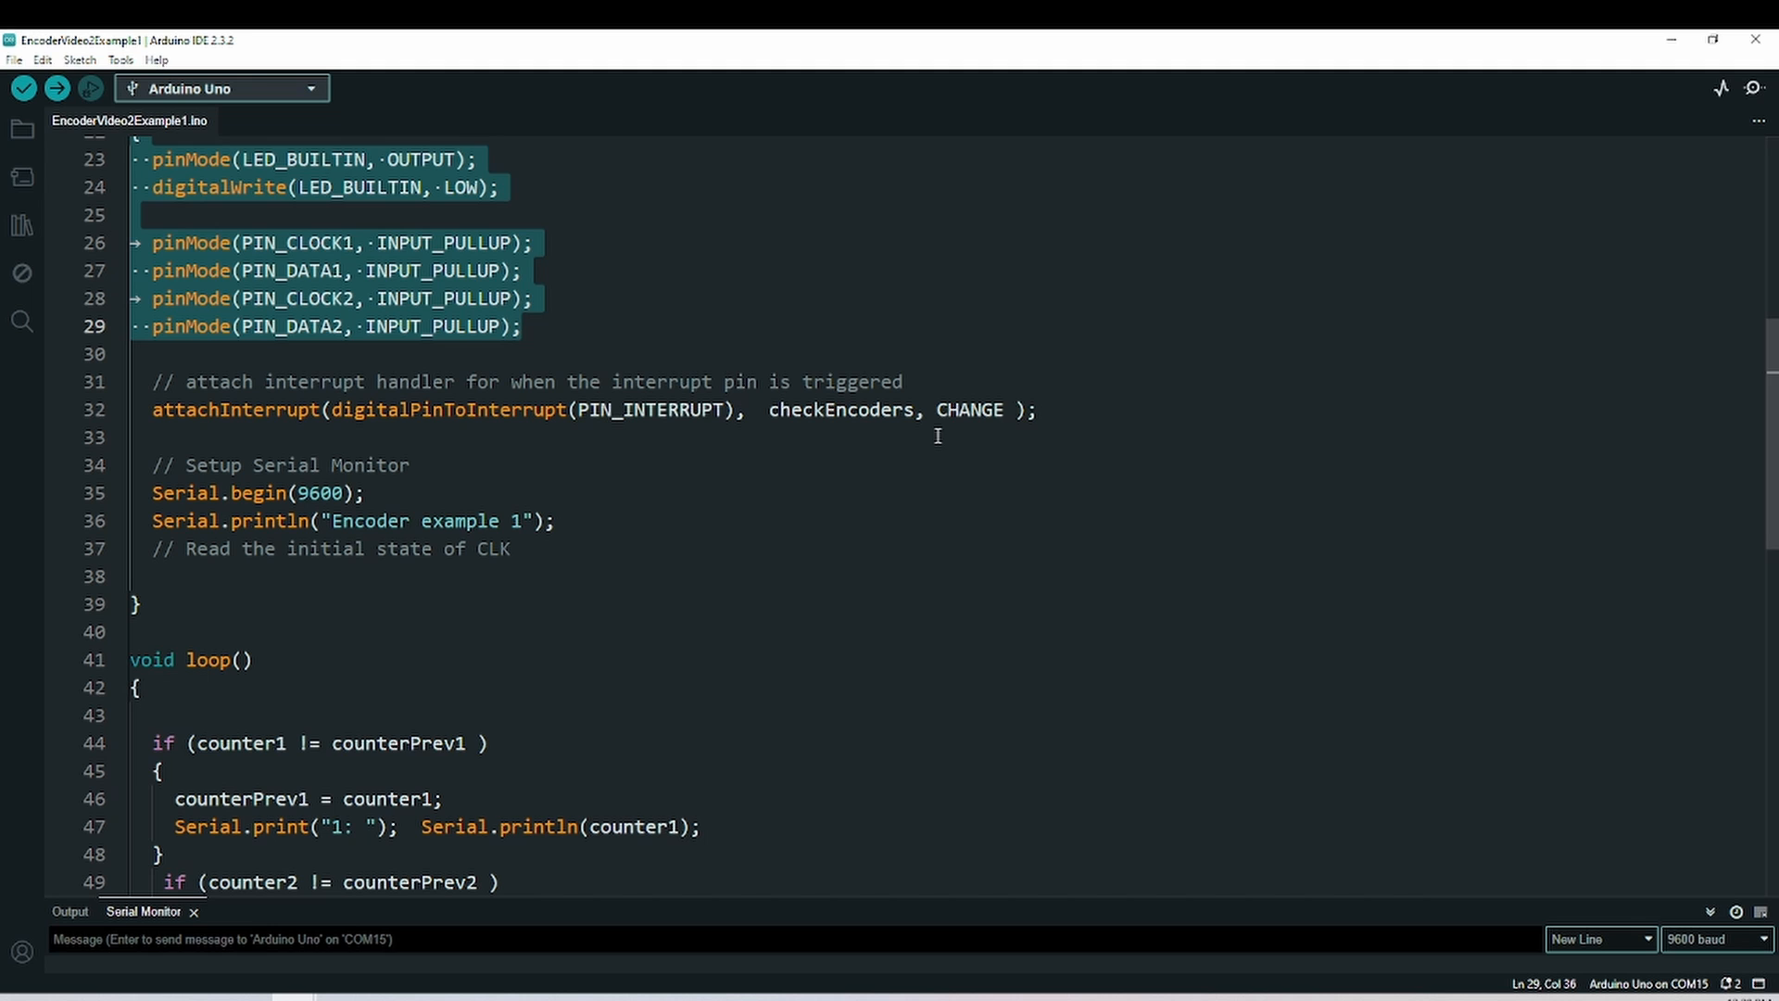
mouse_move(951, 463)
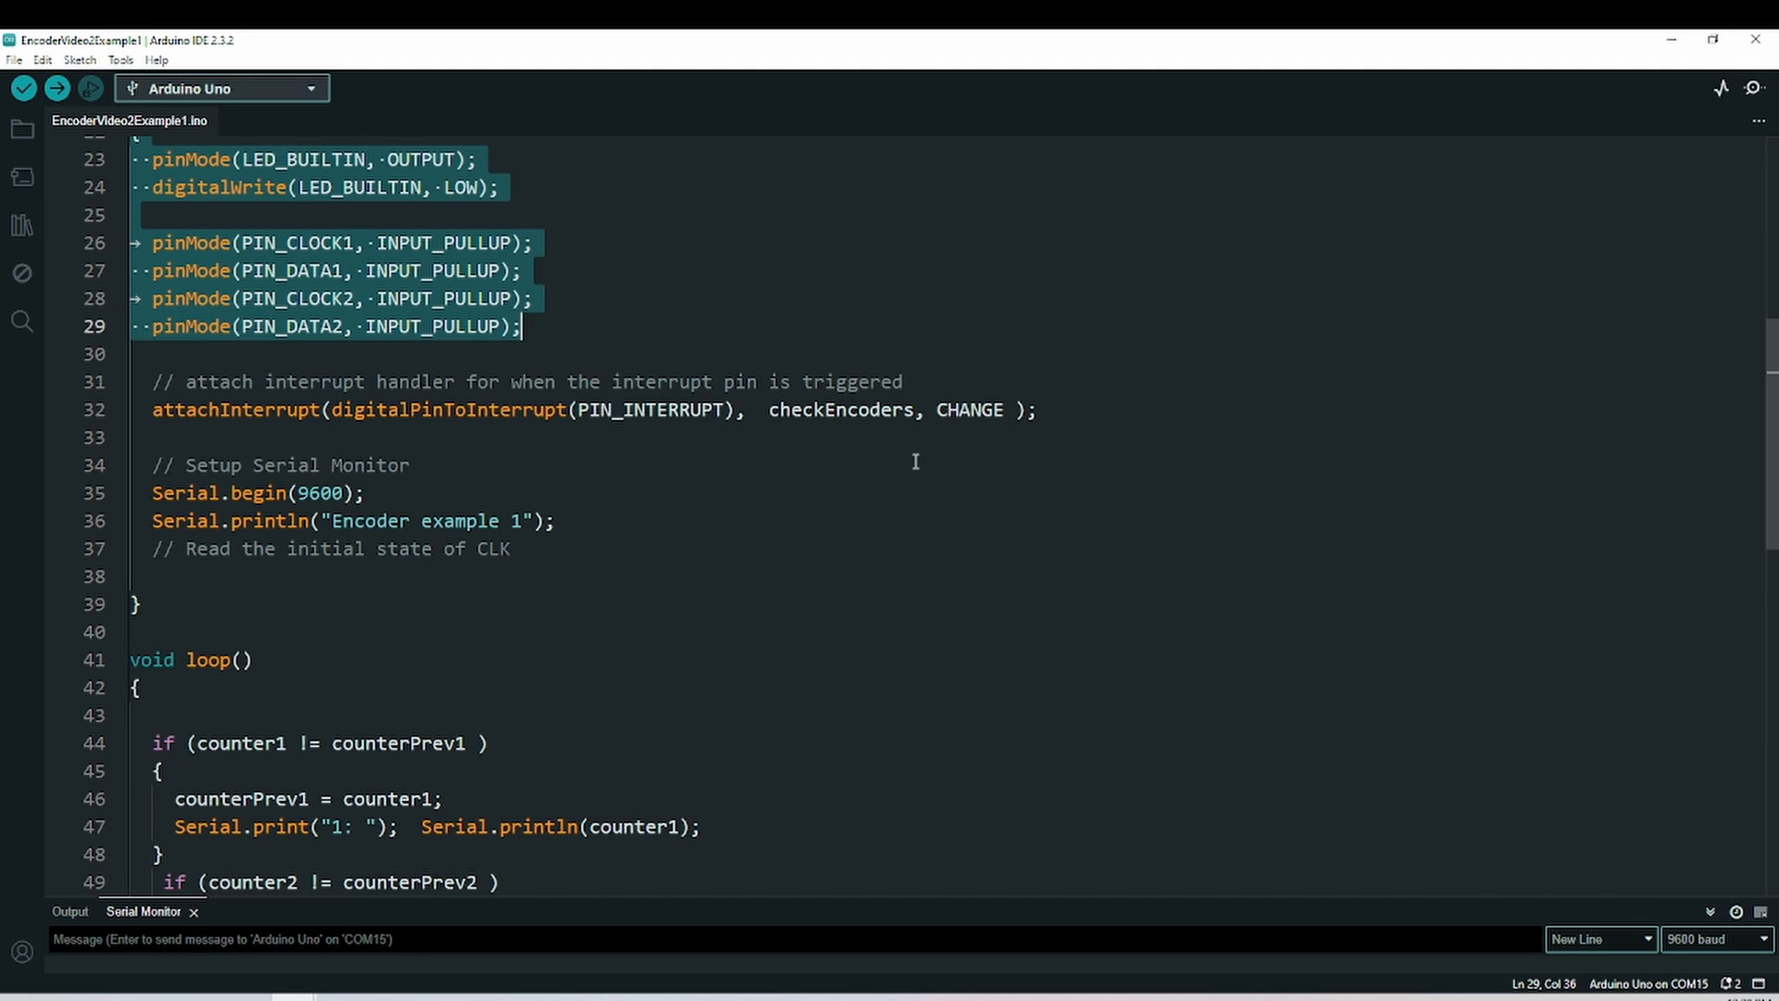
scroll("down", 3)
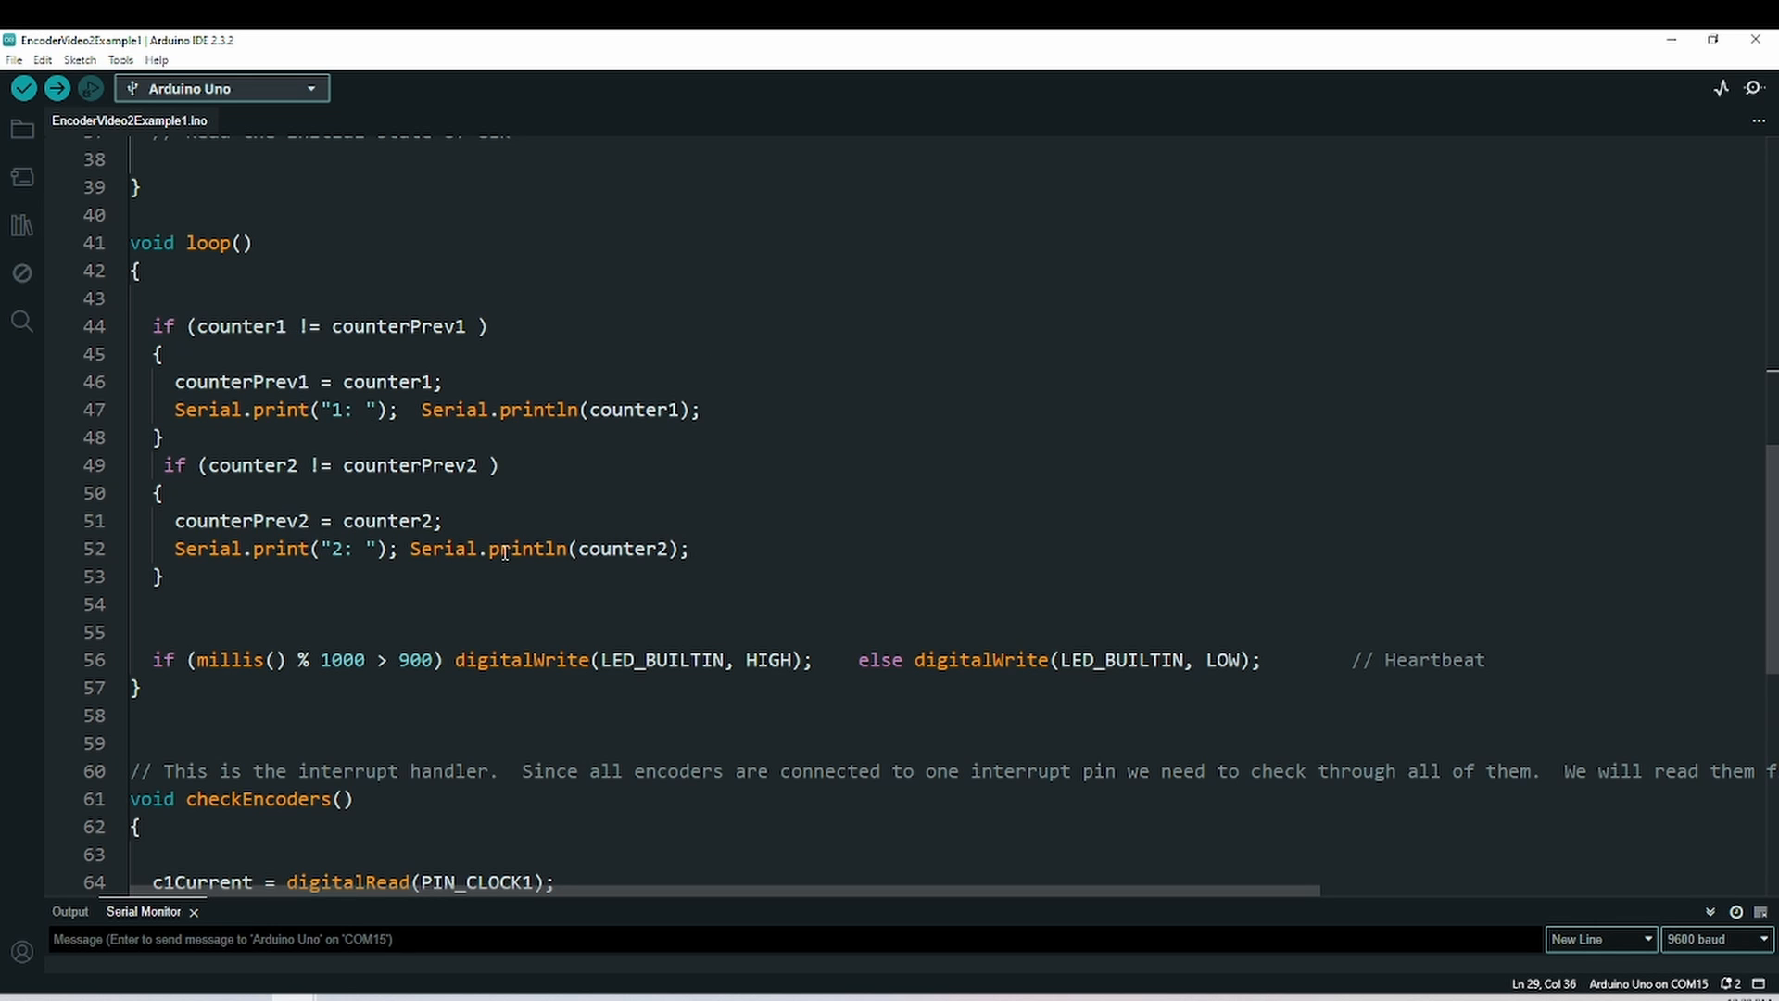
scroll("down", 3)
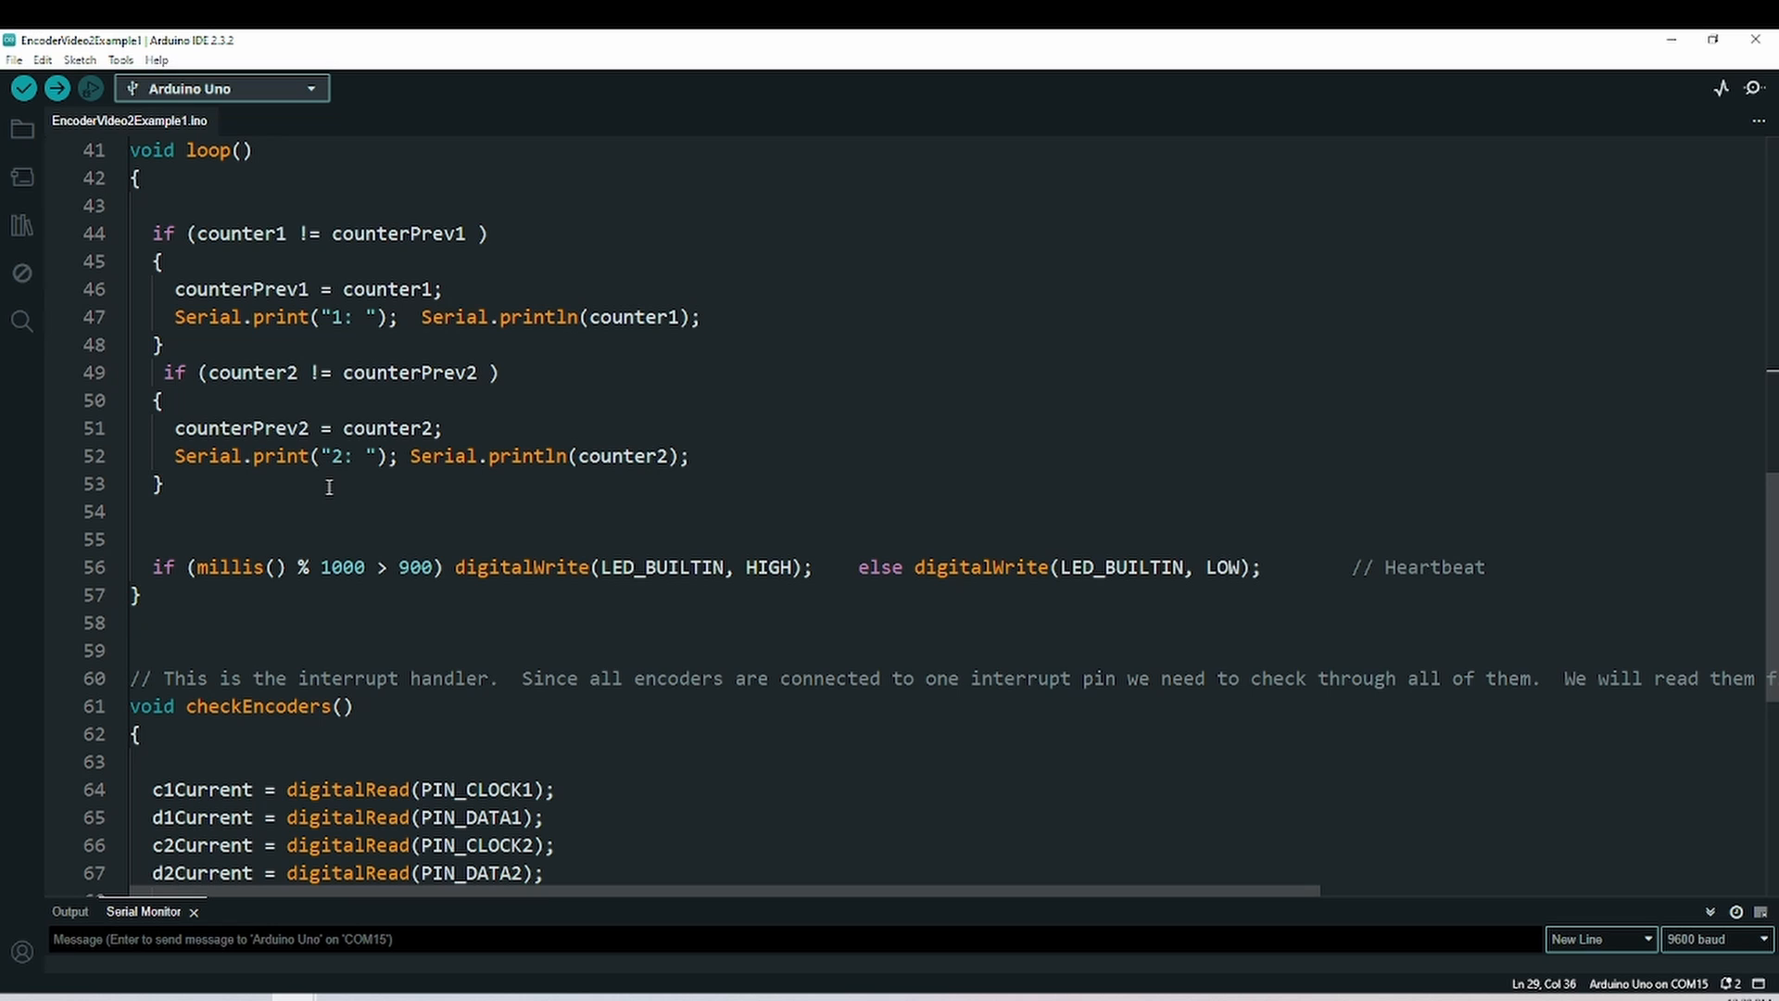
mouse_move(174, 553)
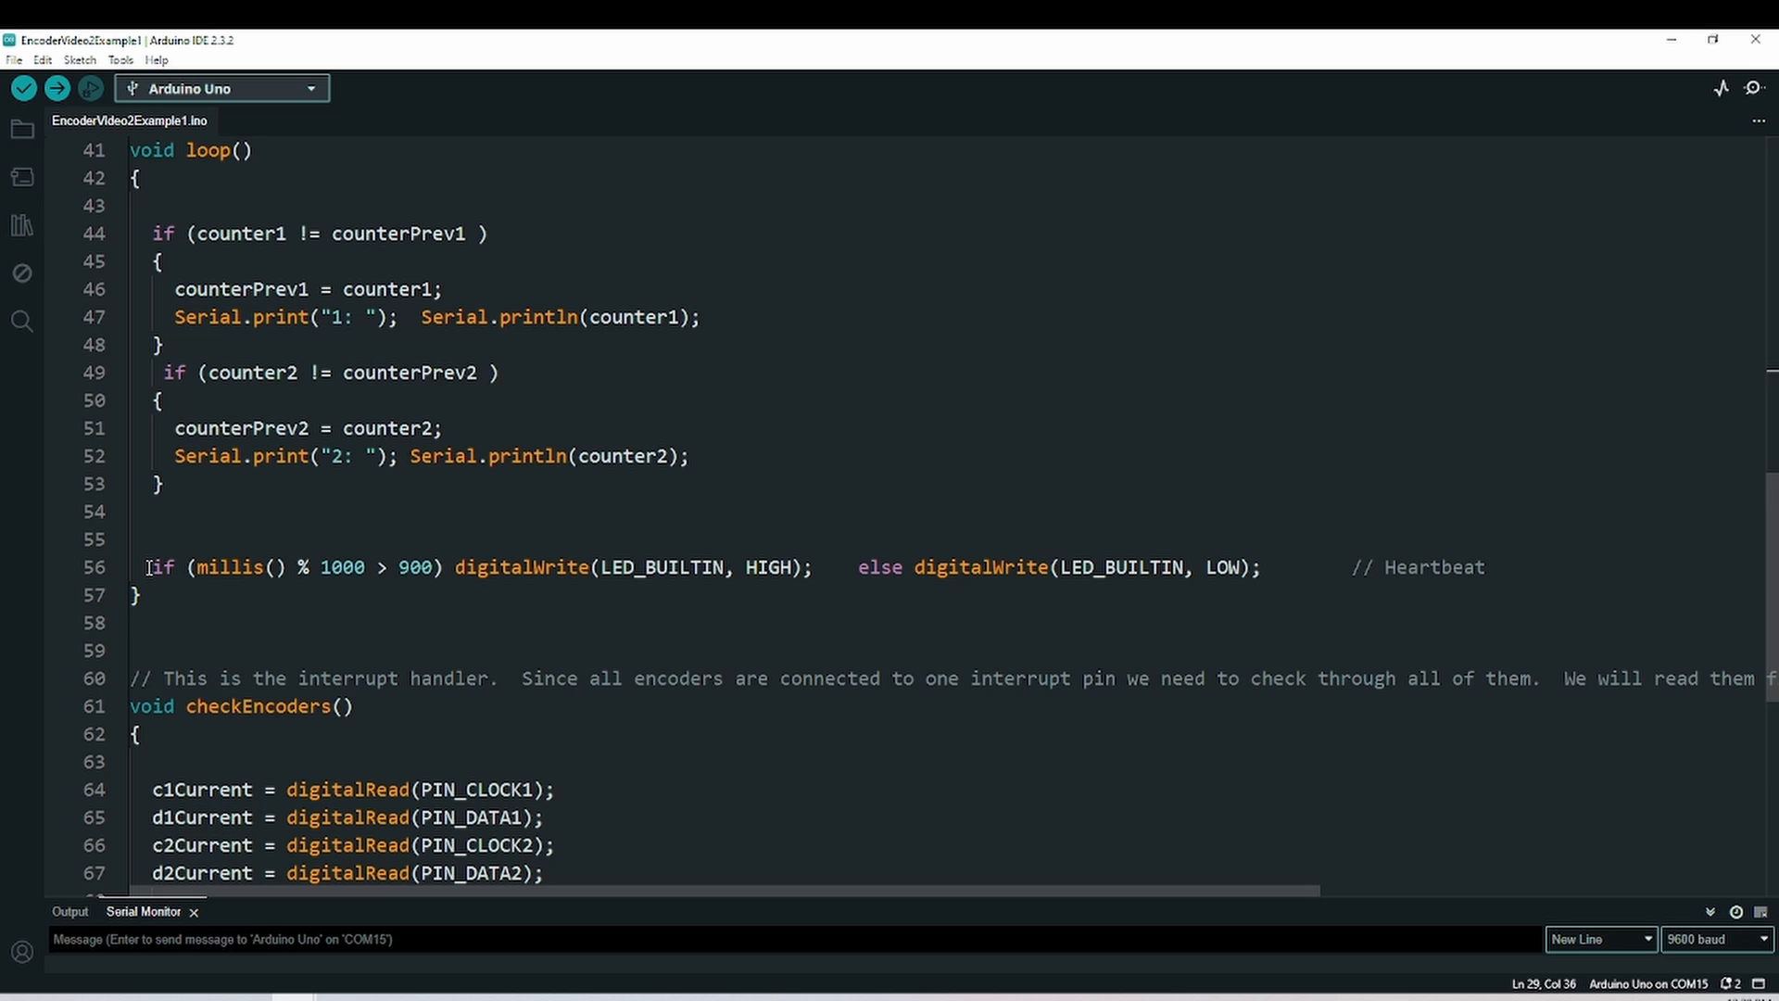
scroll("down", 3)
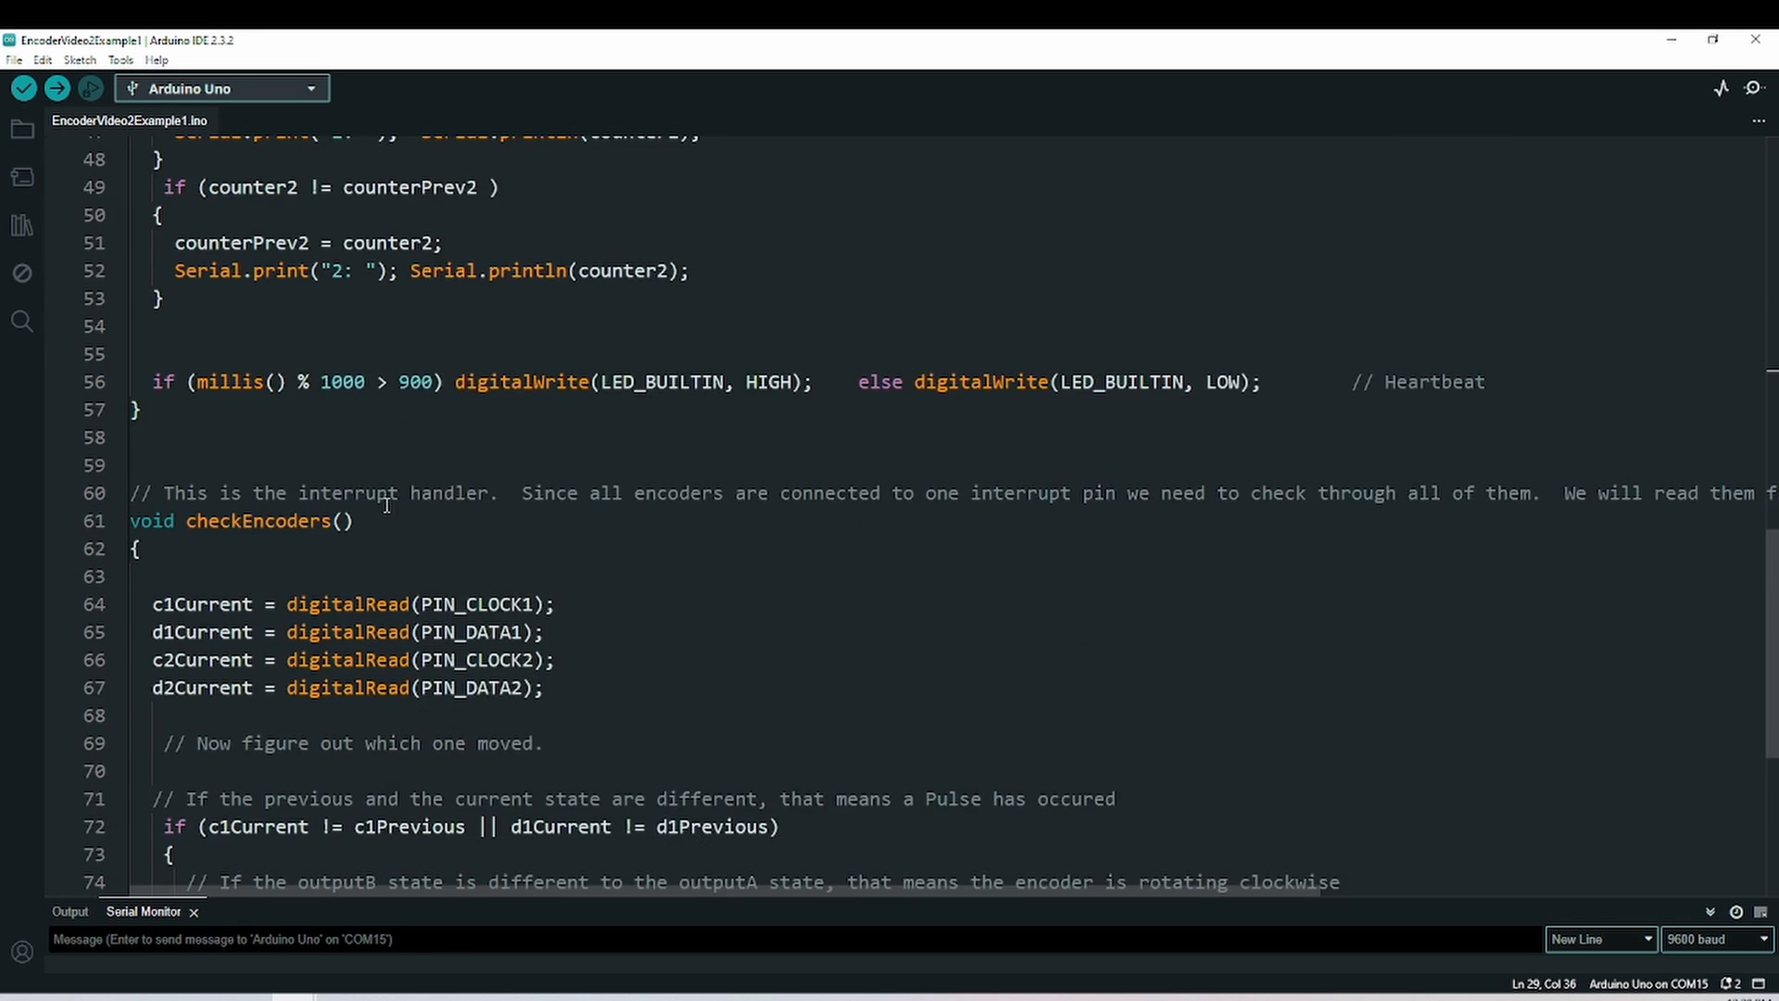
scroll("down", 3)
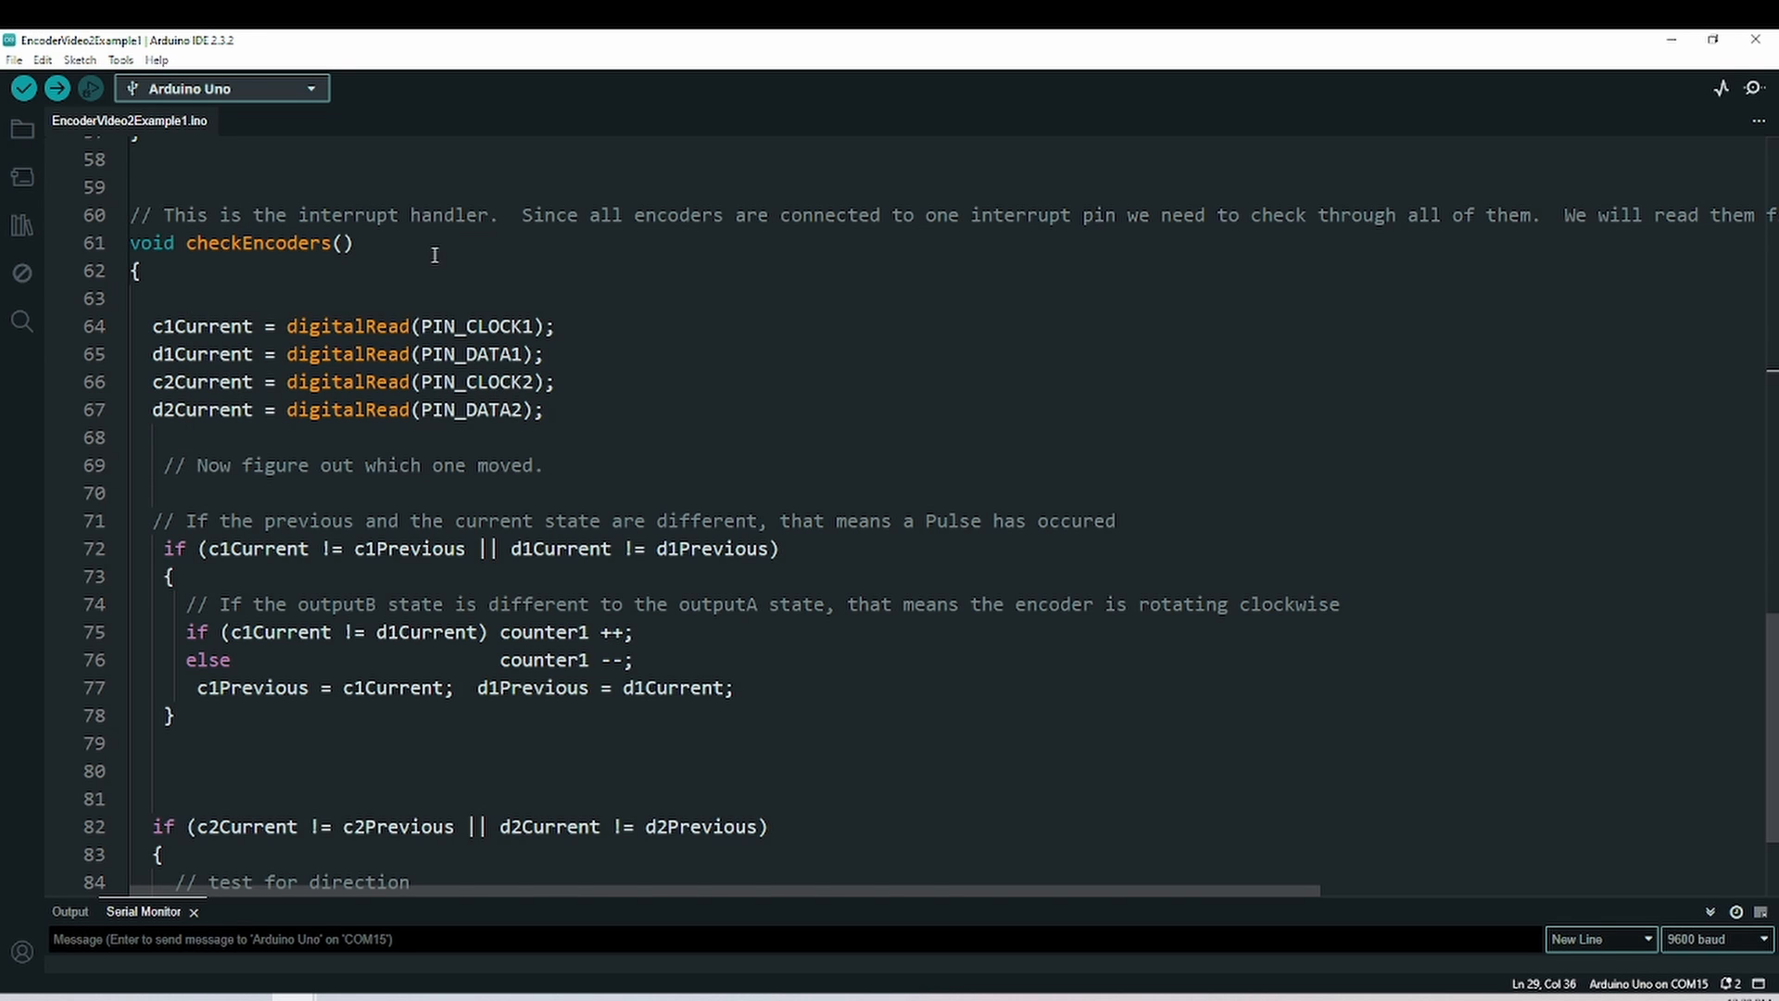
mouse_move(587, 419)
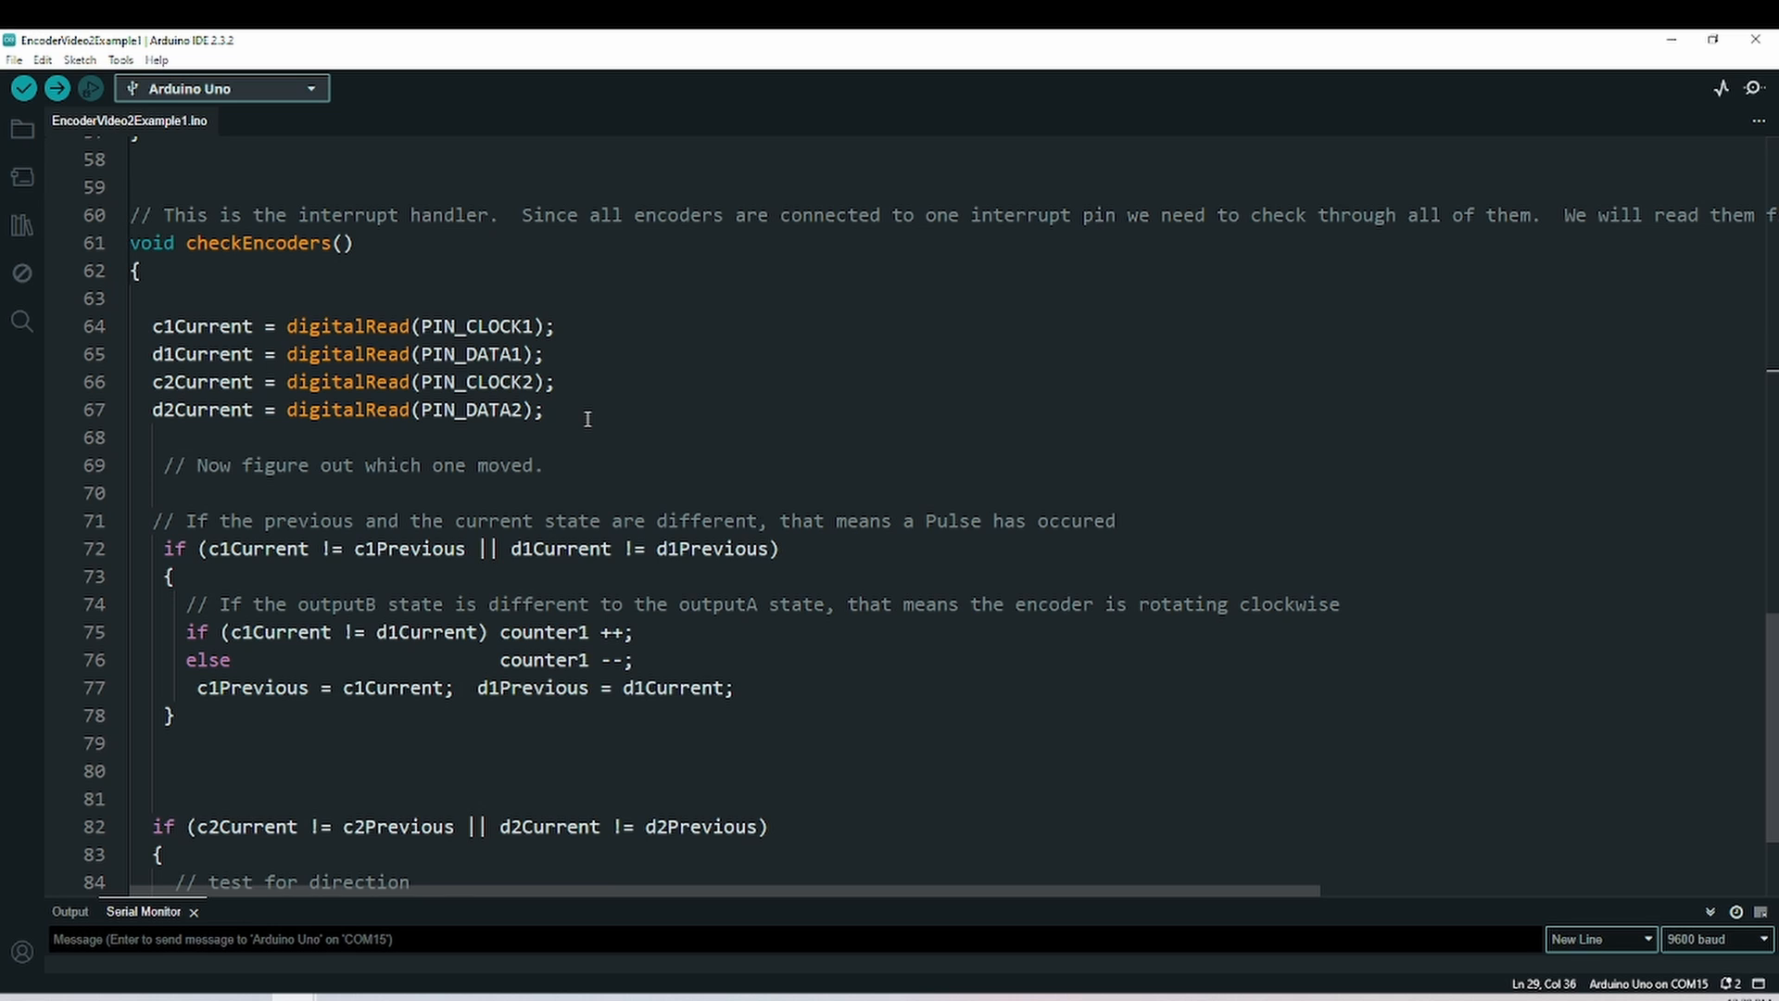
scroll("down", 3)
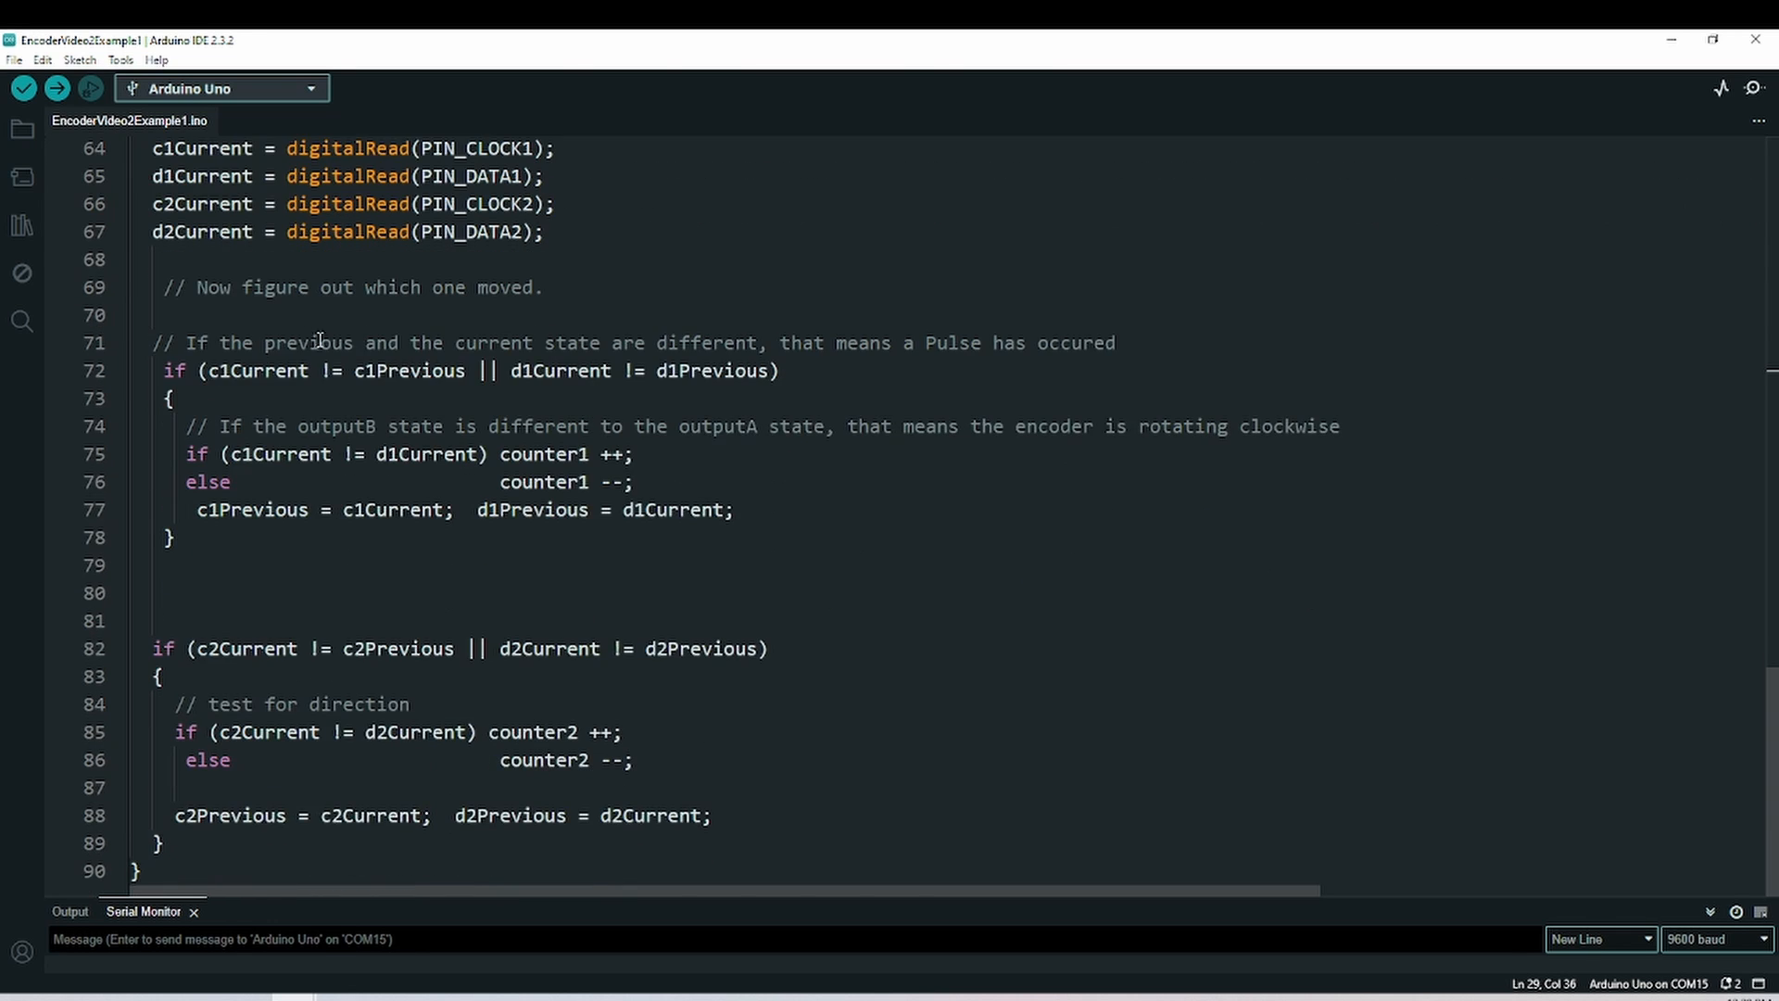
mouse_move(797, 438)
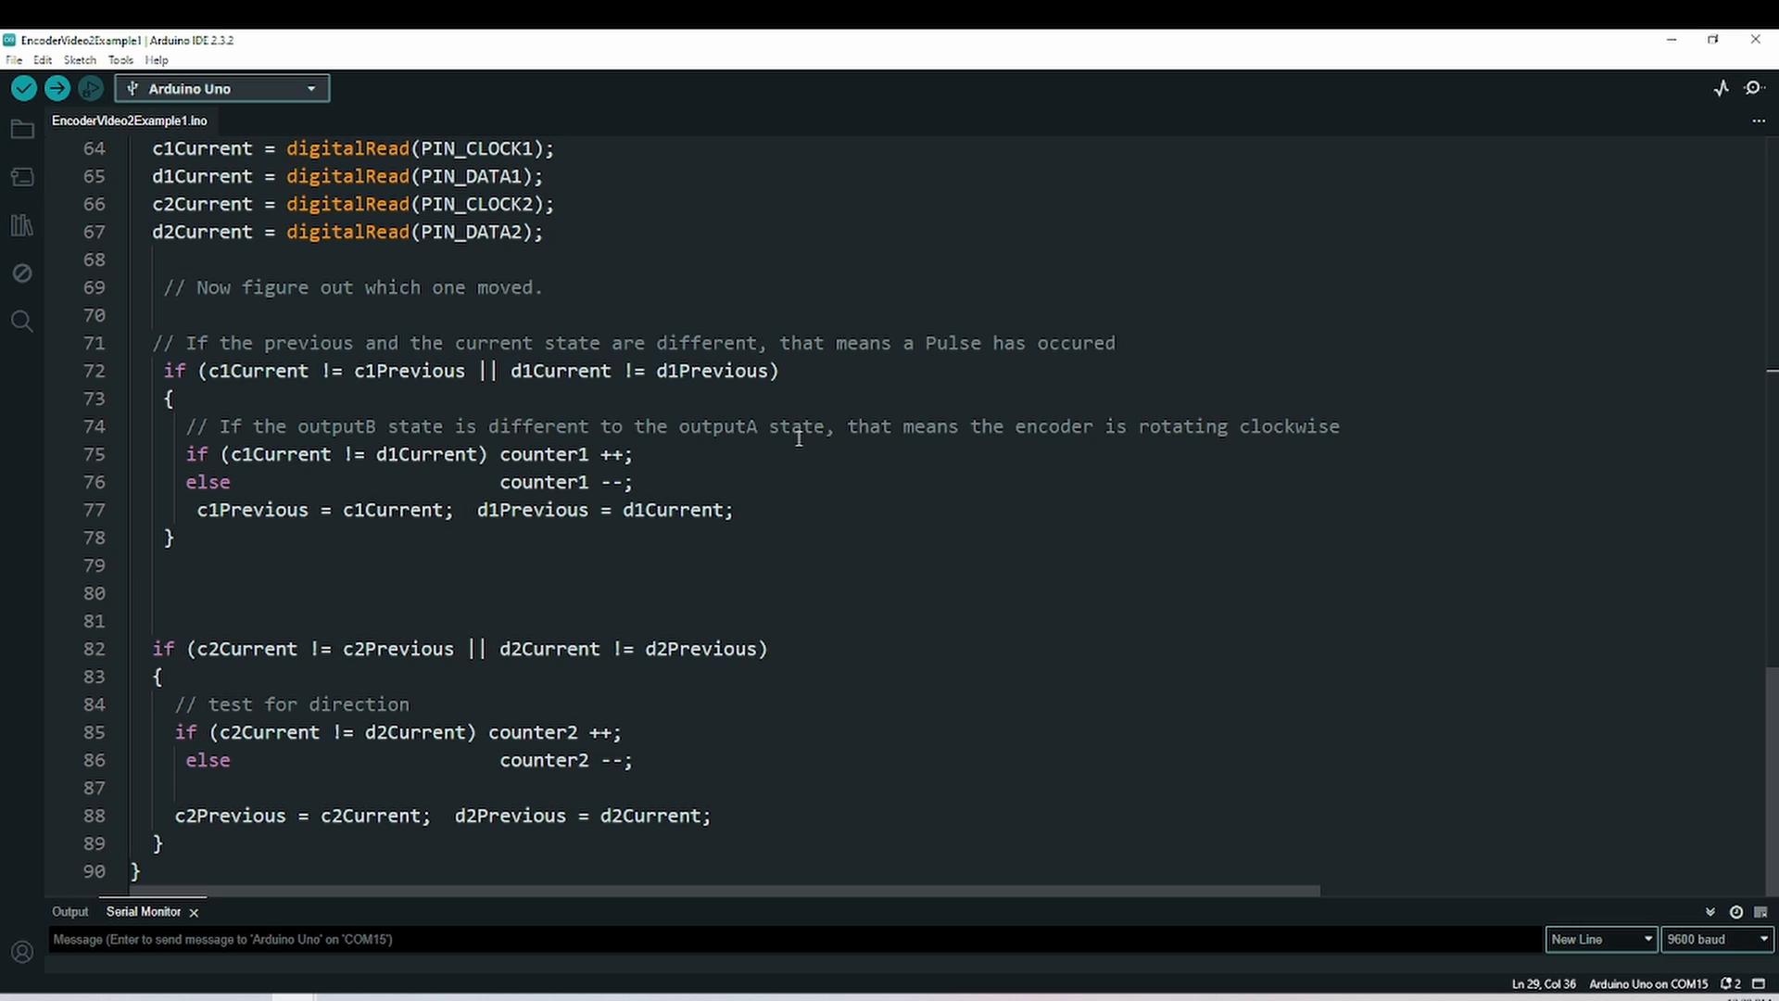
mouse_move(434, 571)
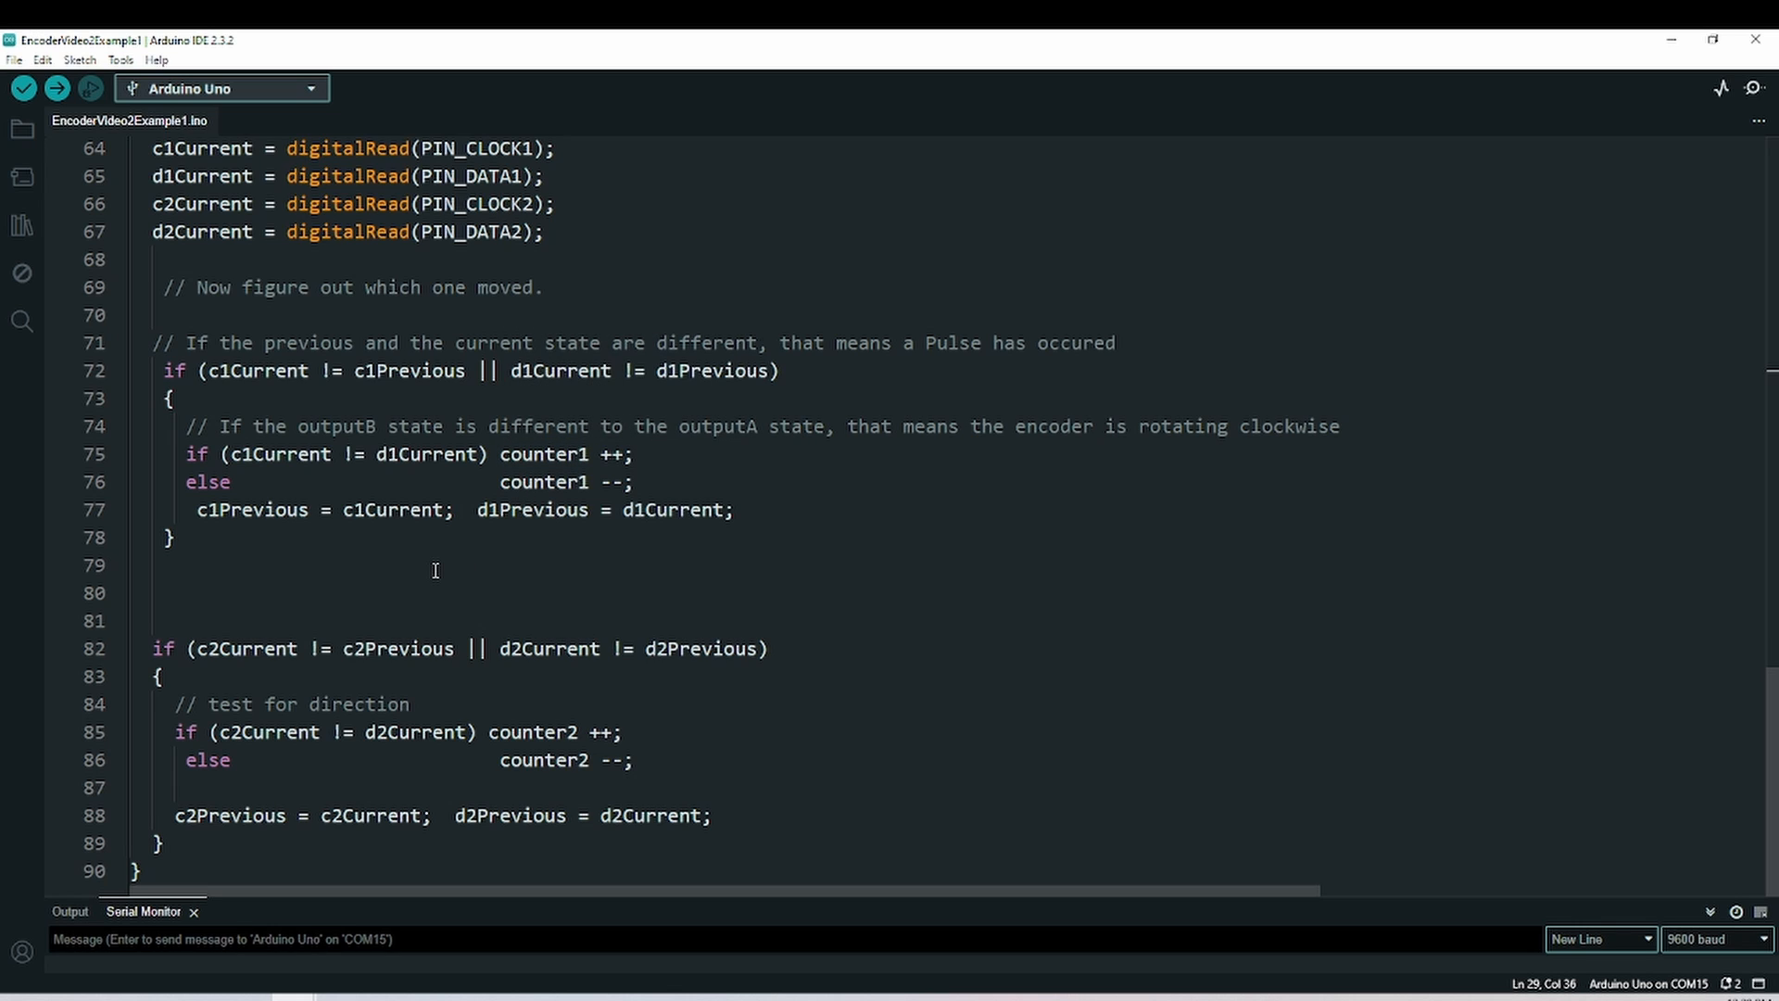
mouse_move(677, 464)
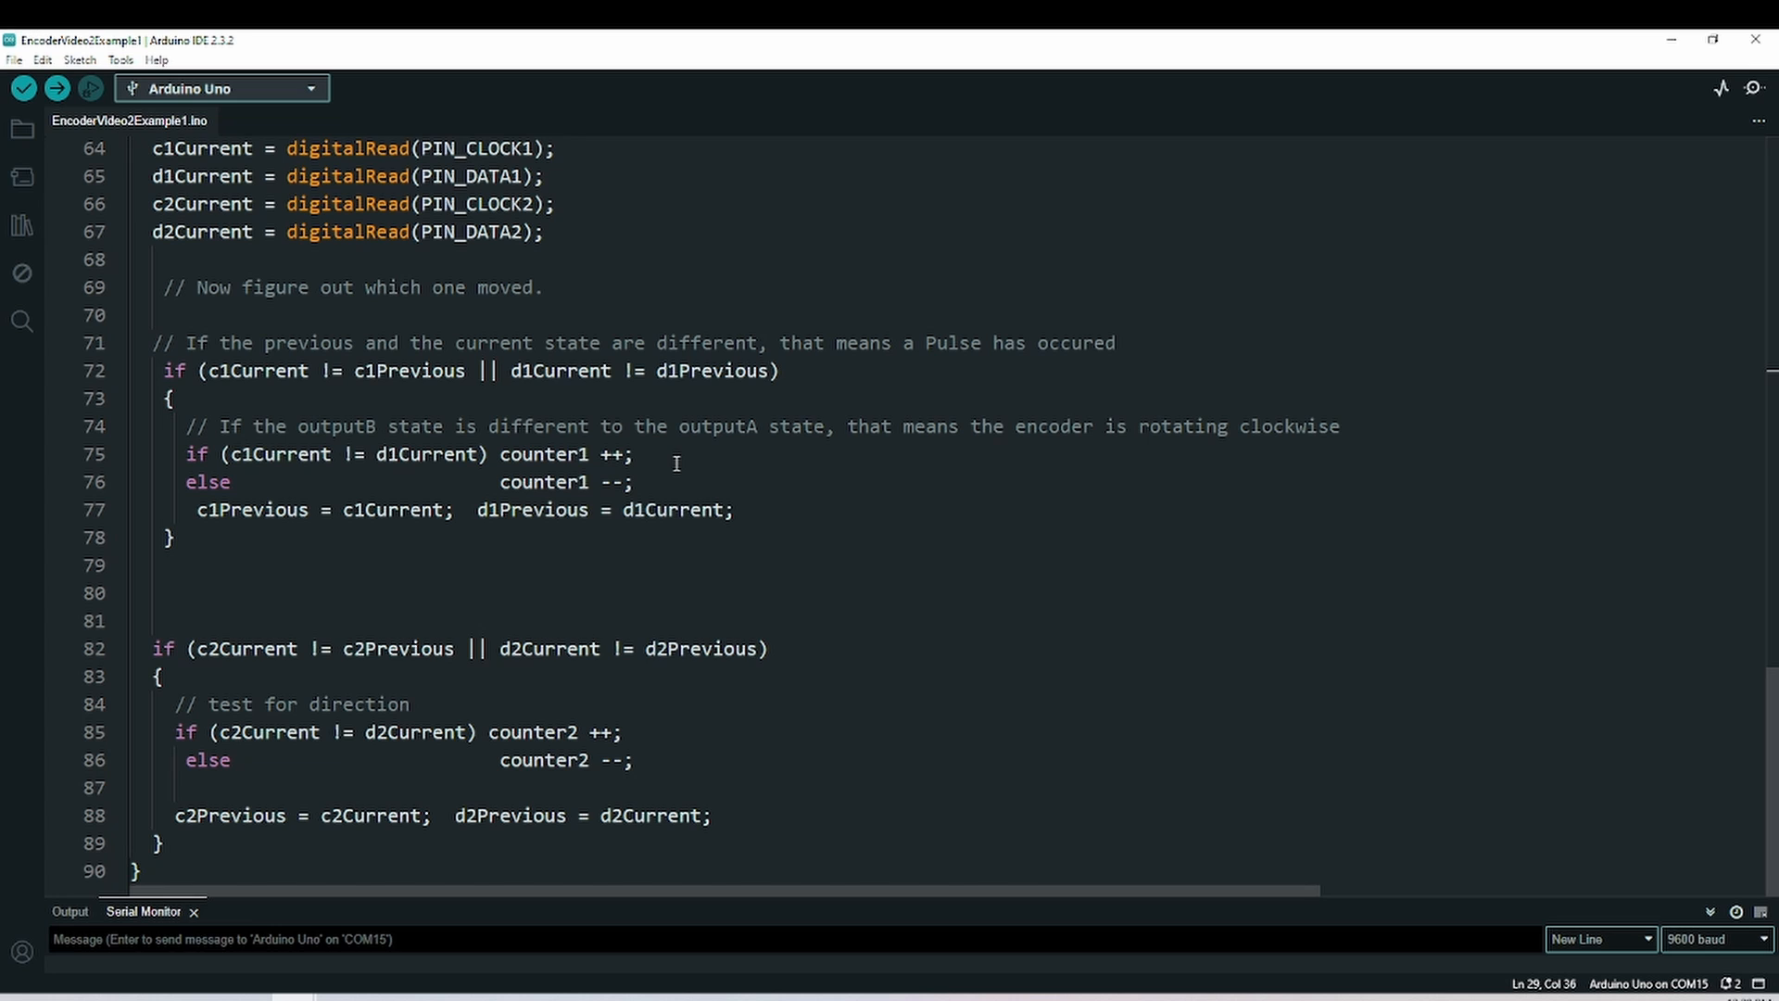
mouse_move(610, 759)
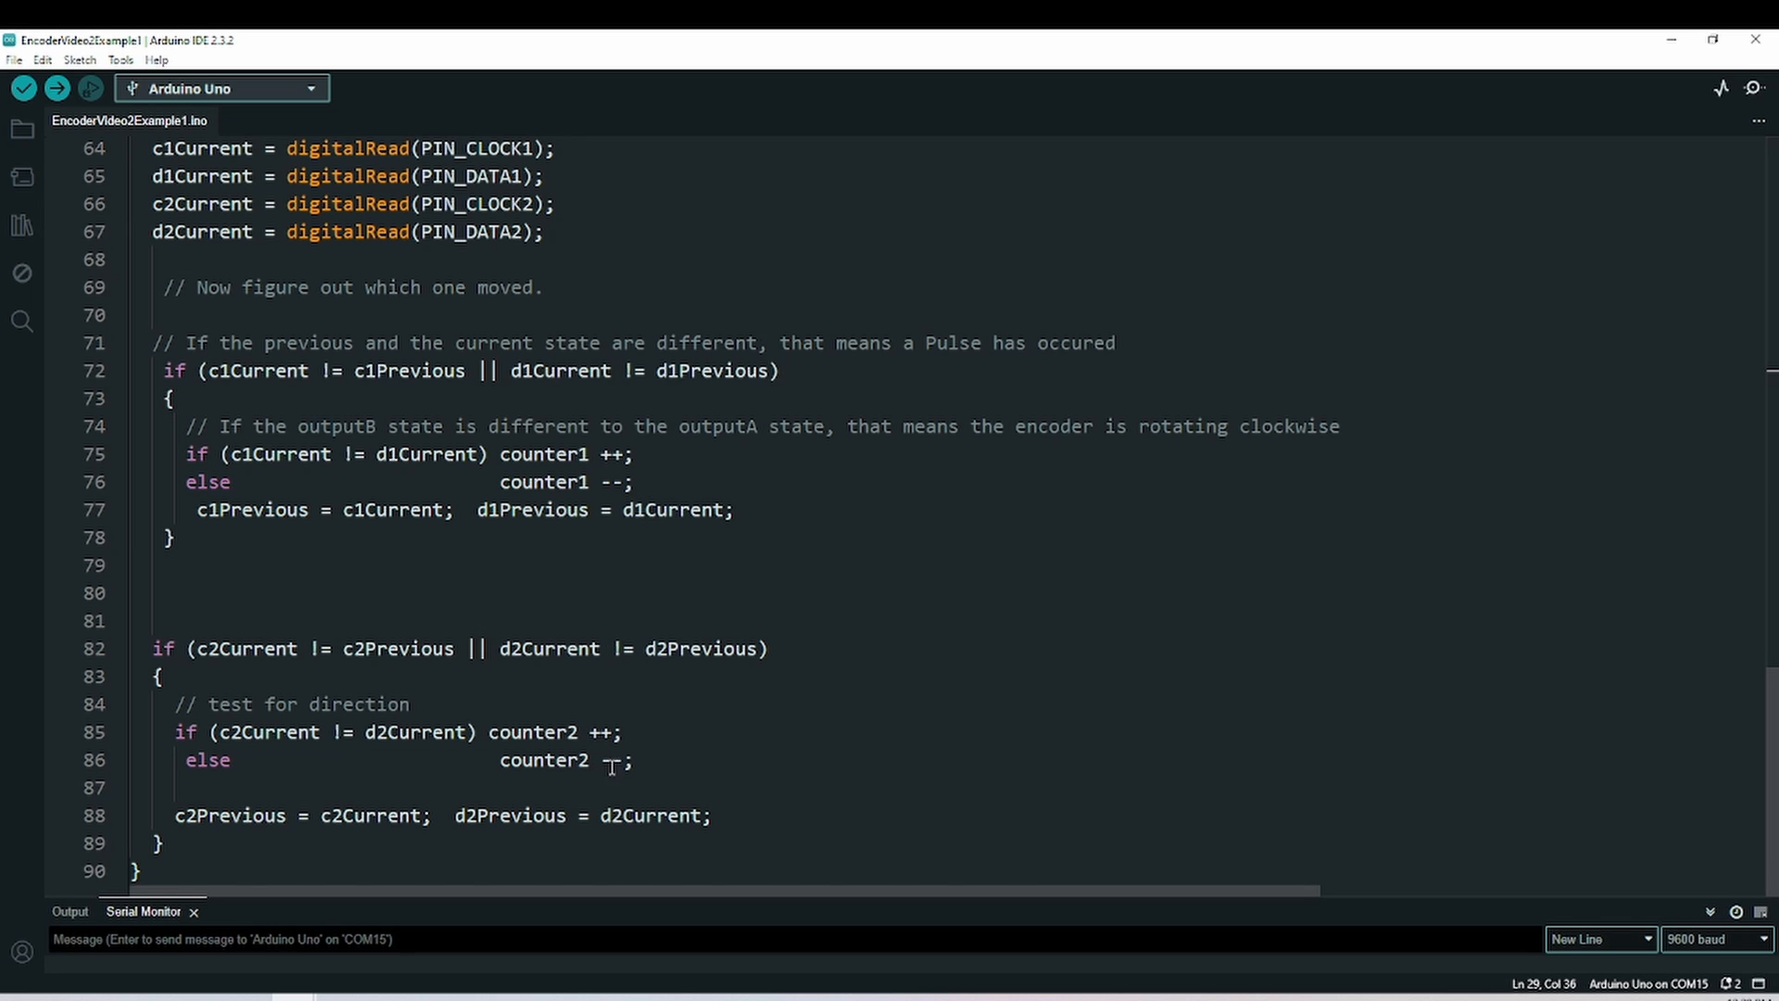
scroll("up", 3)
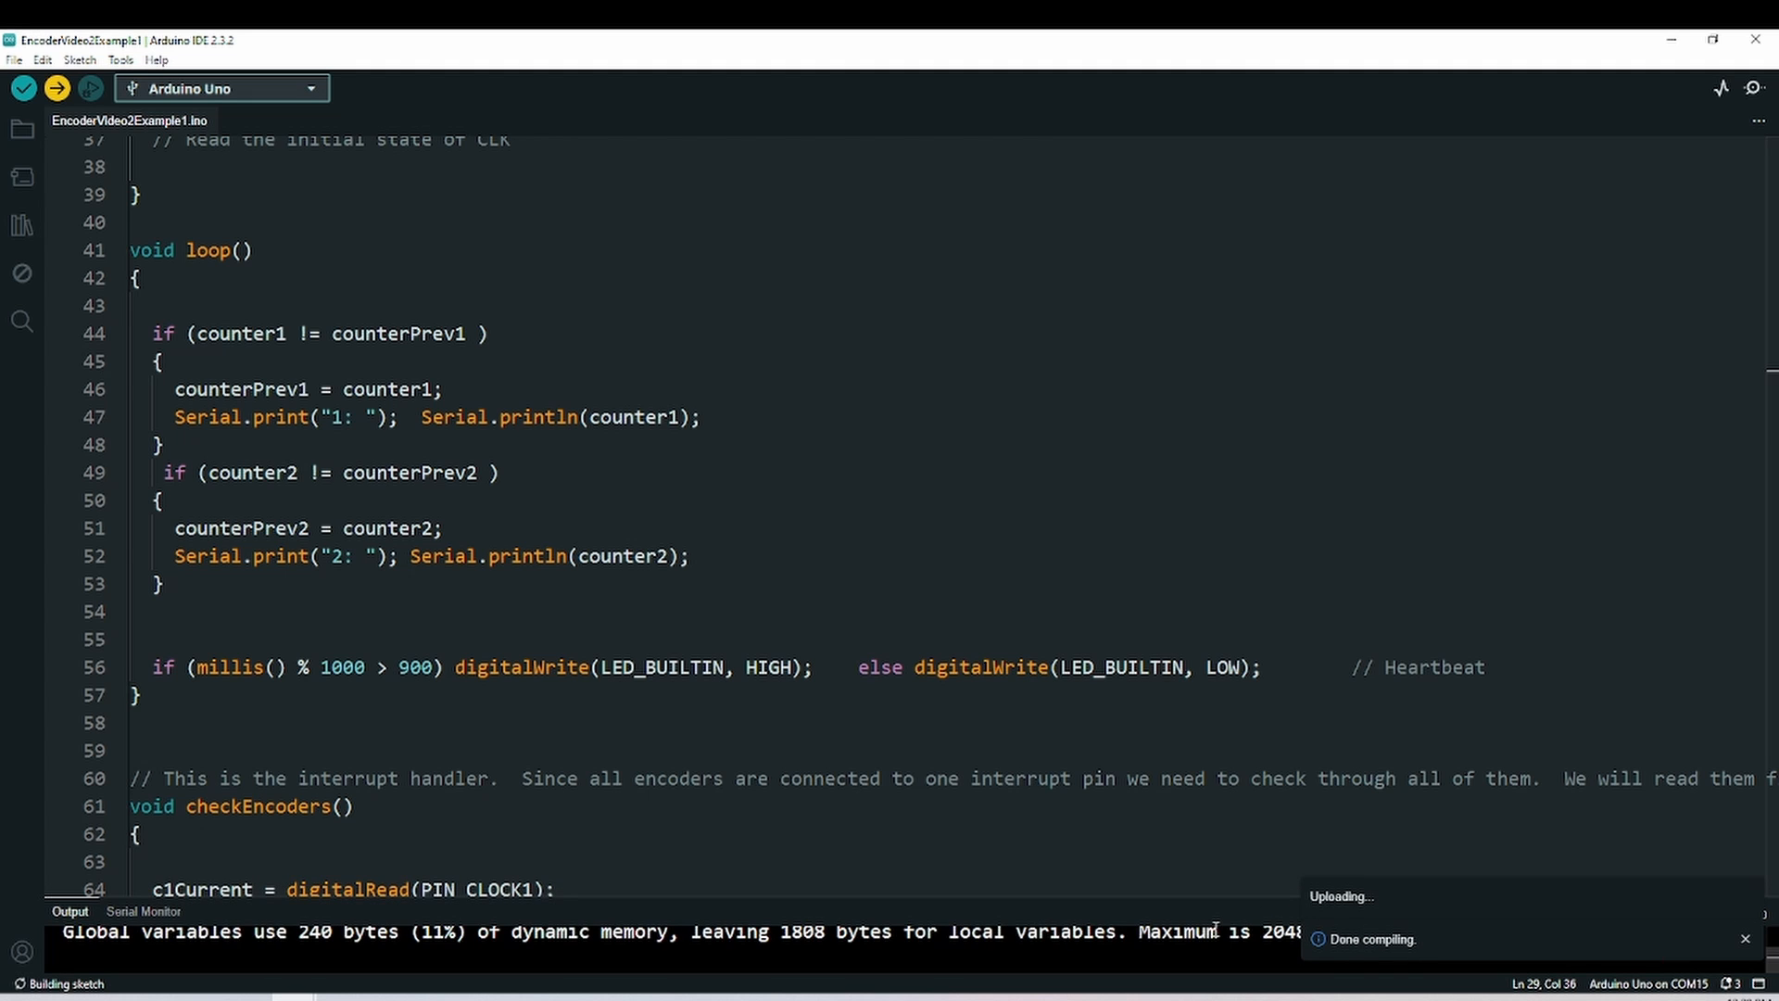
- Watch encoder 1 counts rise from -18 to 16 in the Serial Monitor, then clear the output
left_click(142, 849)
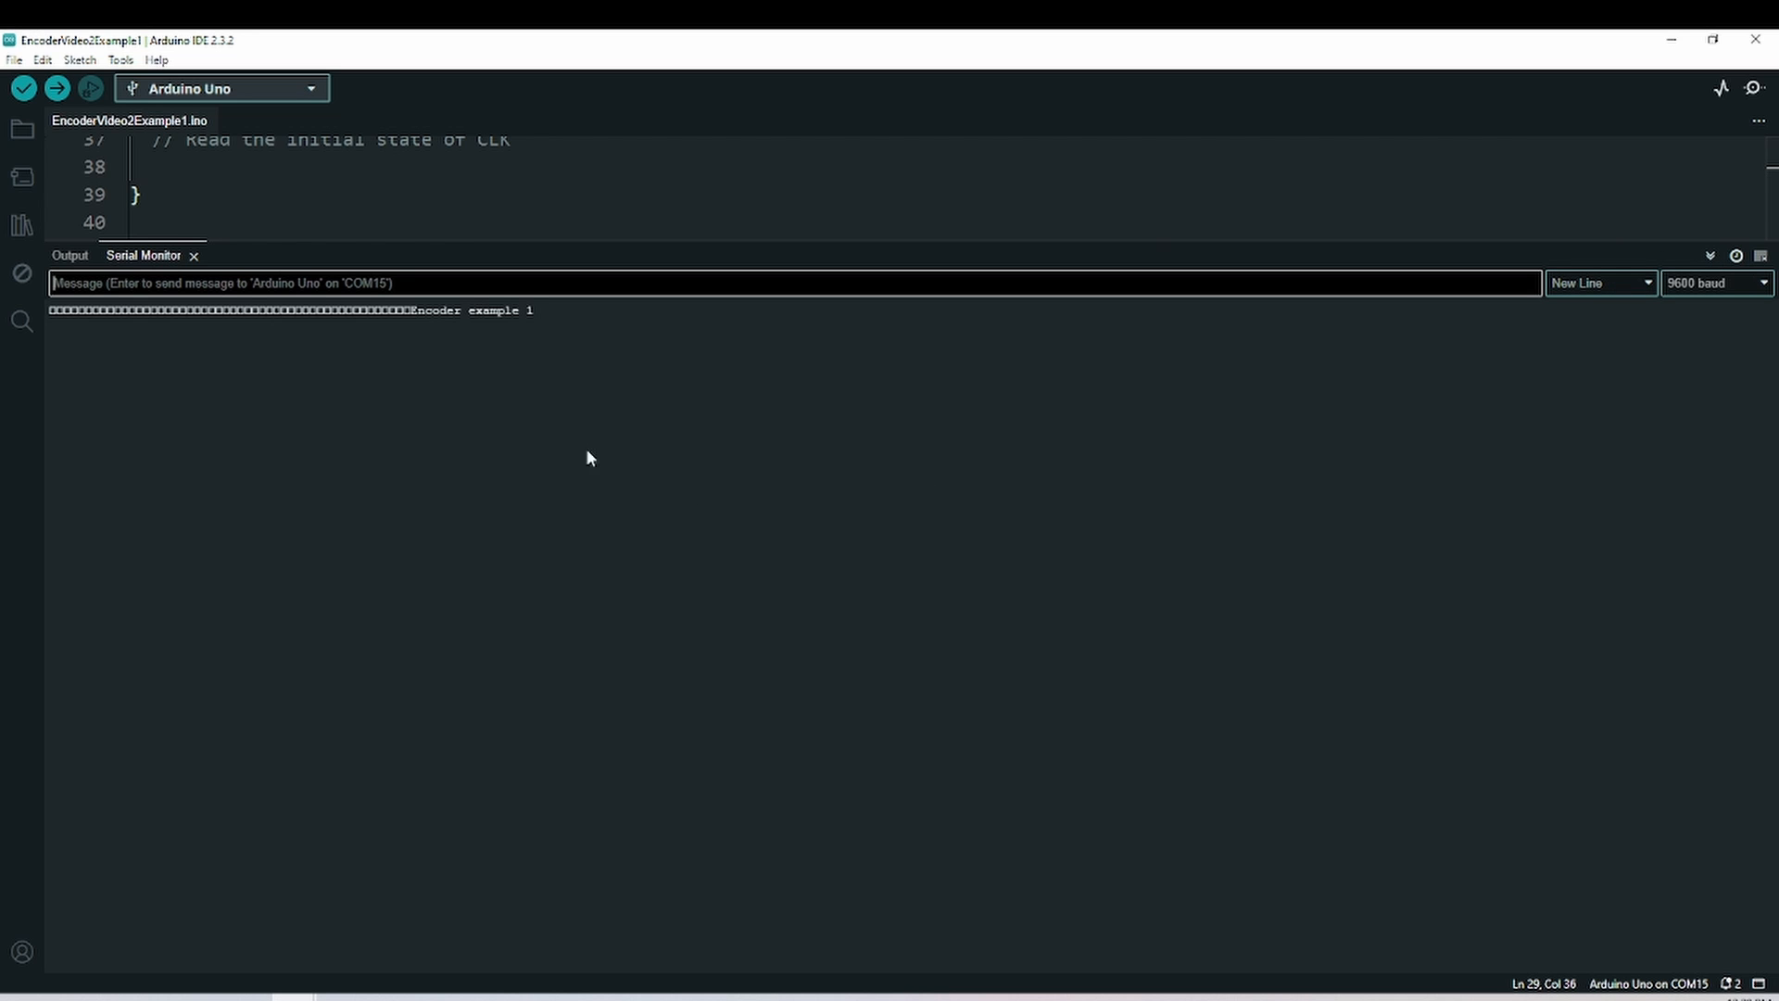
mouse_move(538, 388)
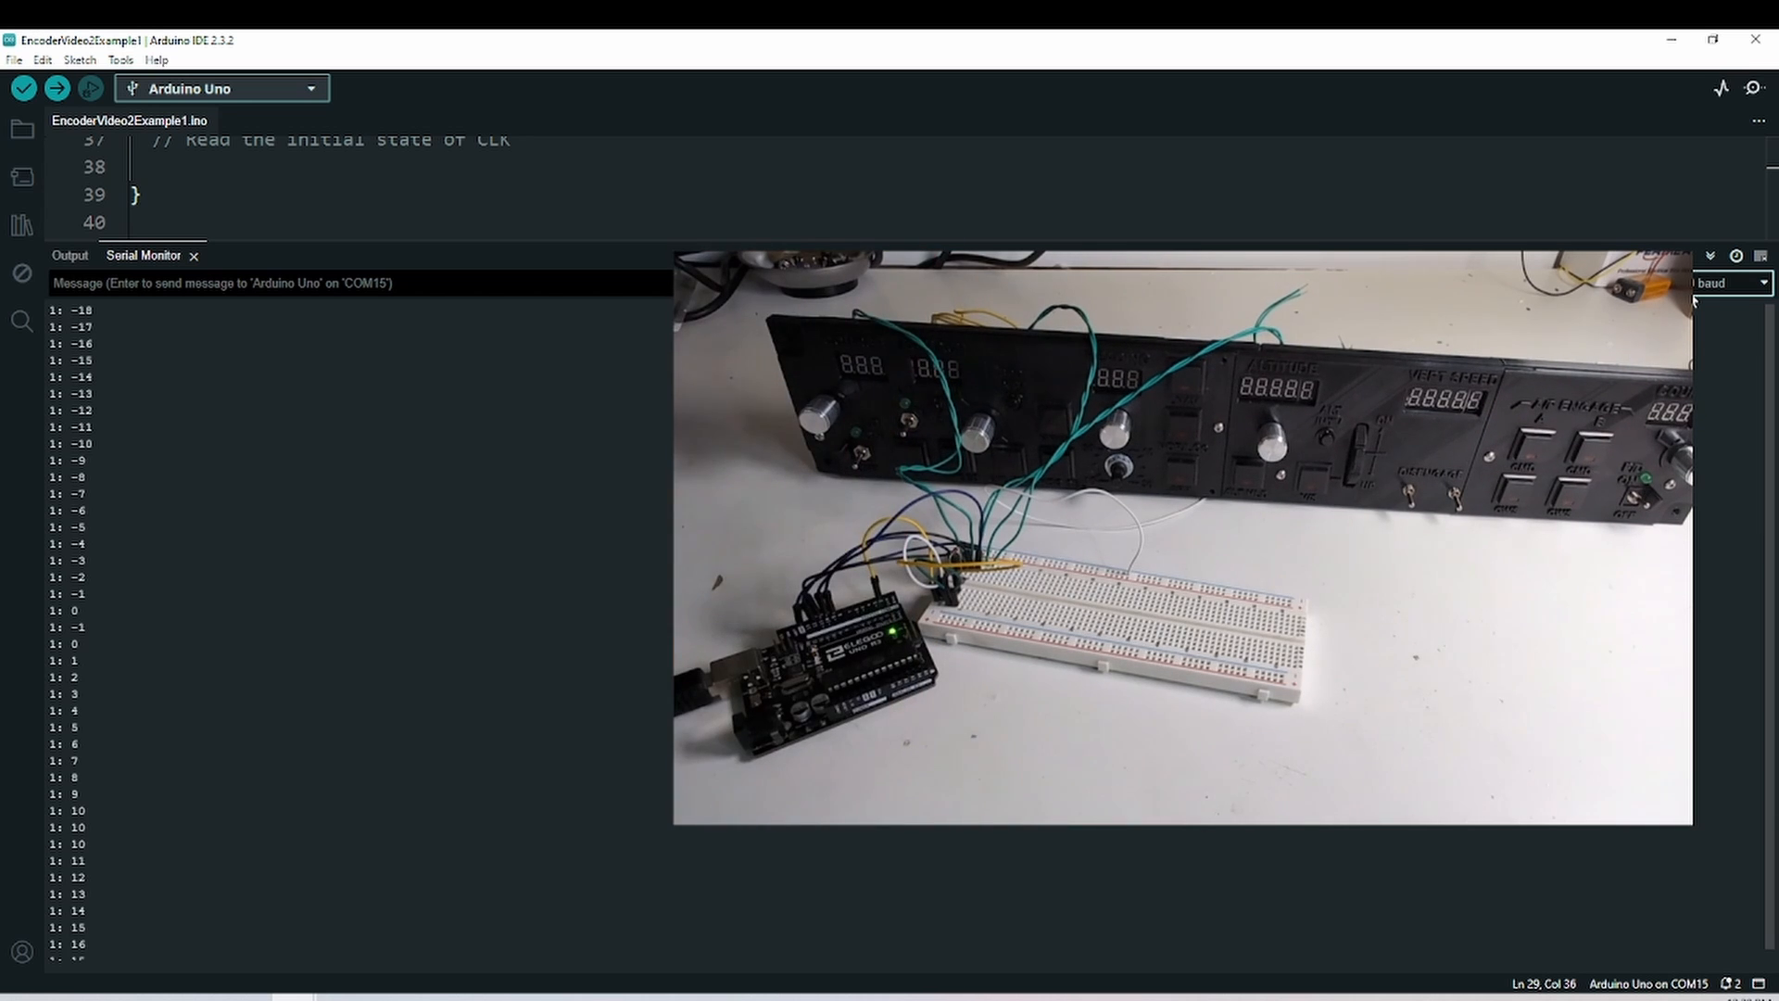
left_click(1760, 256)
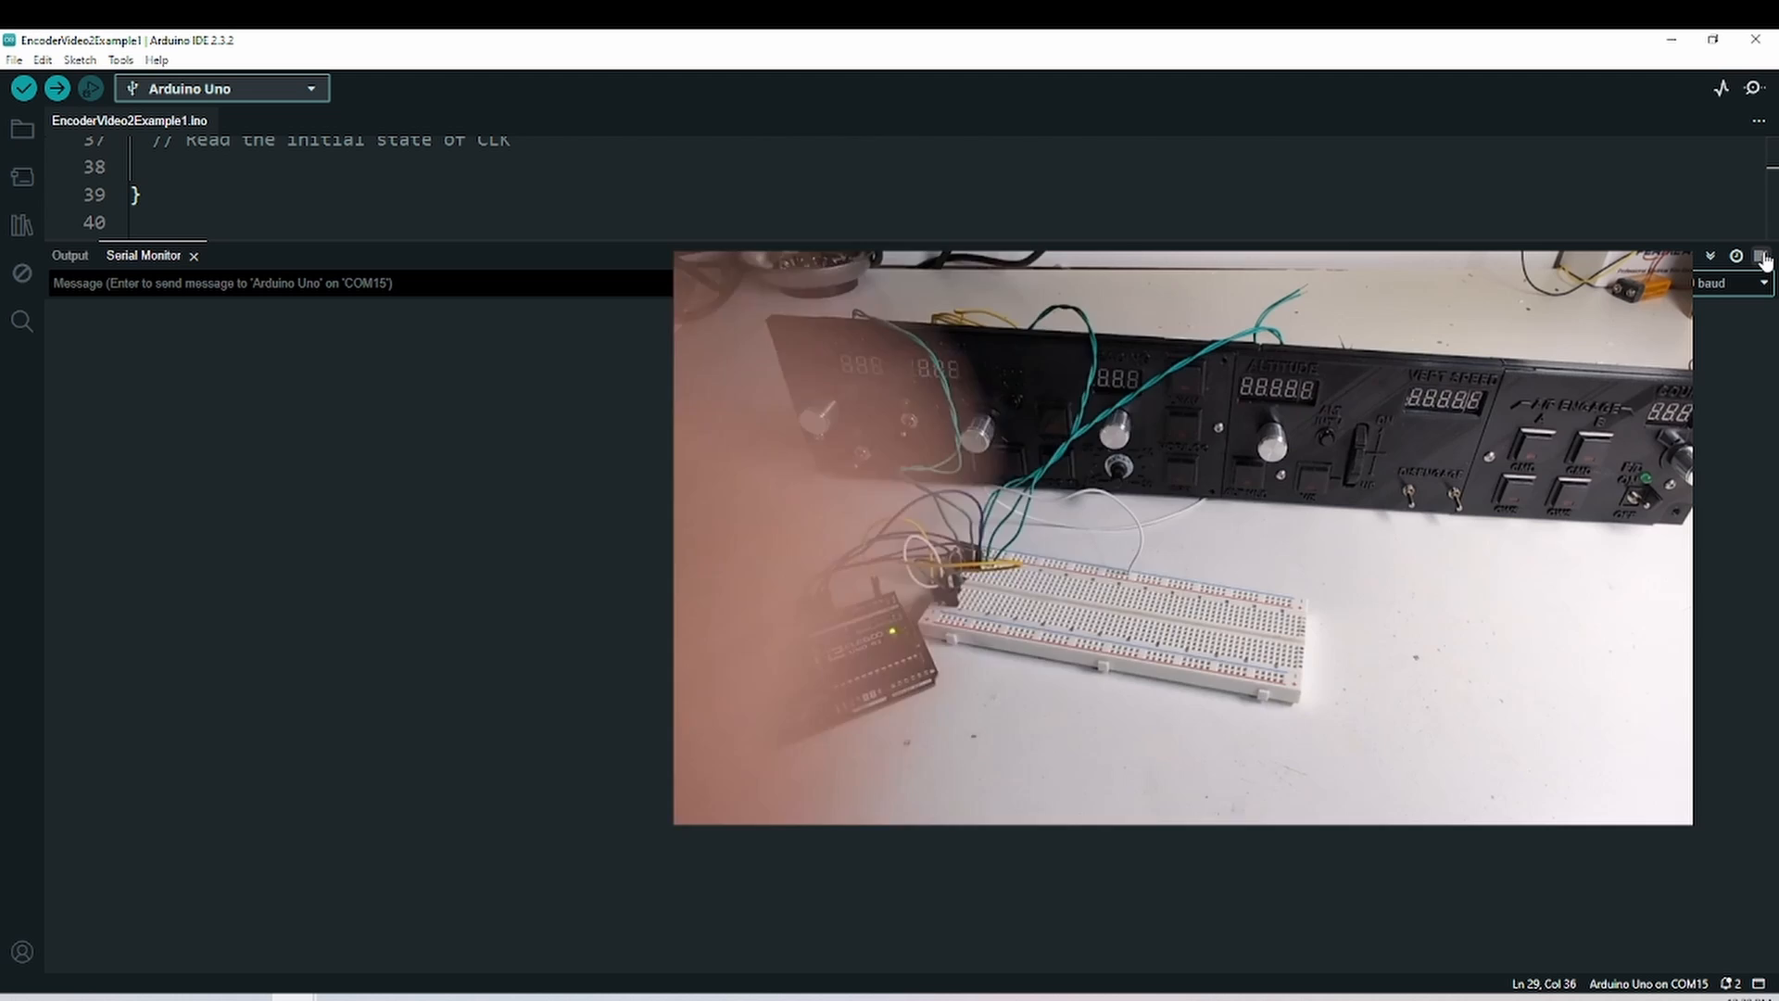